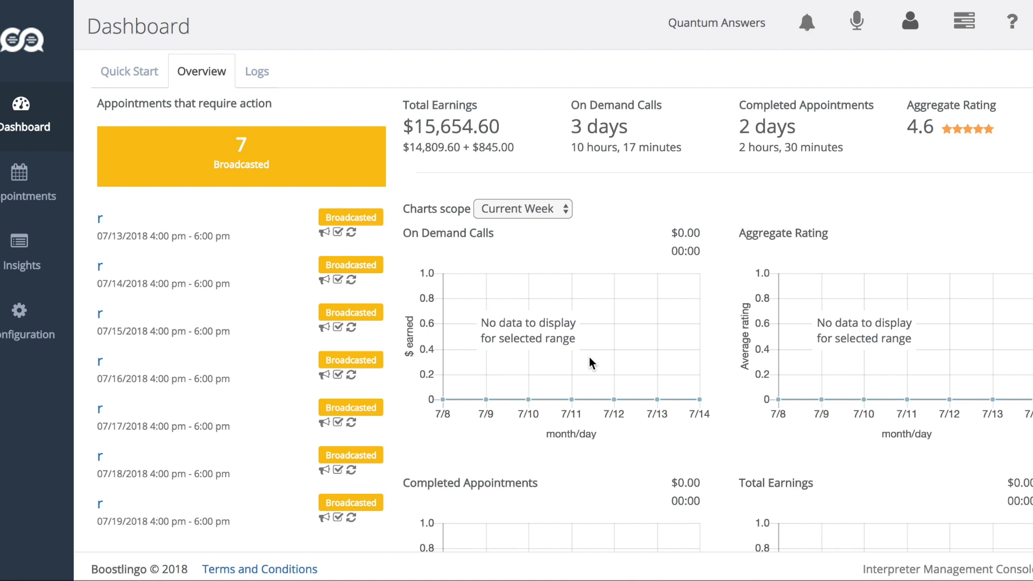
pyautogui.moveTo(588, 370)
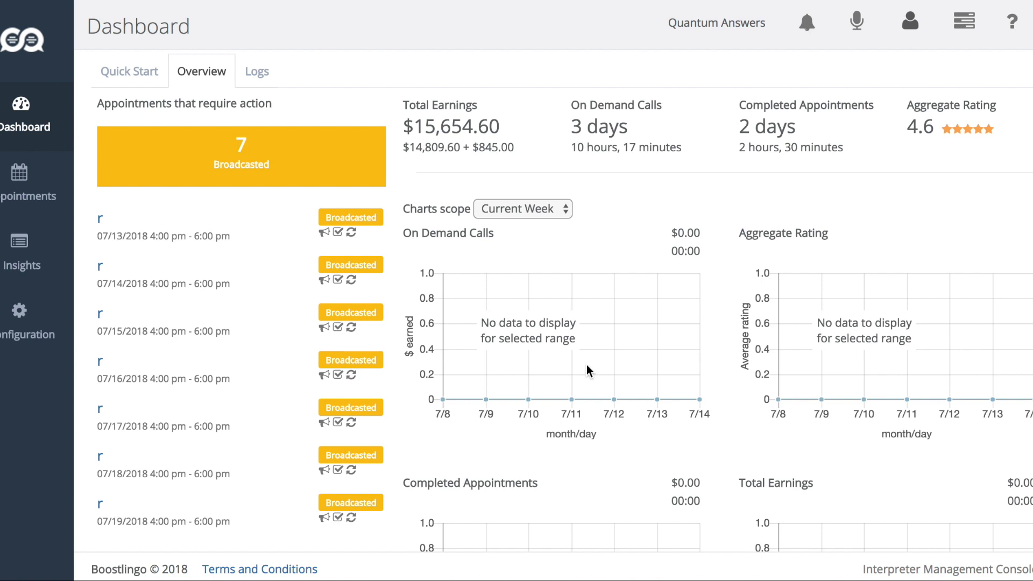
pyautogui.moveTo(568, 418)
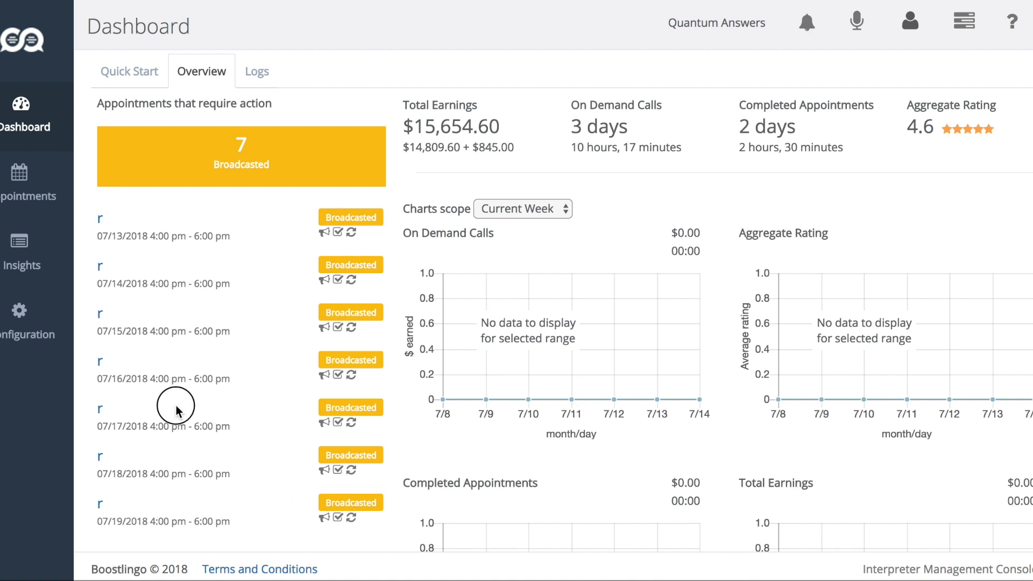
pyautogui.click(27, 185)
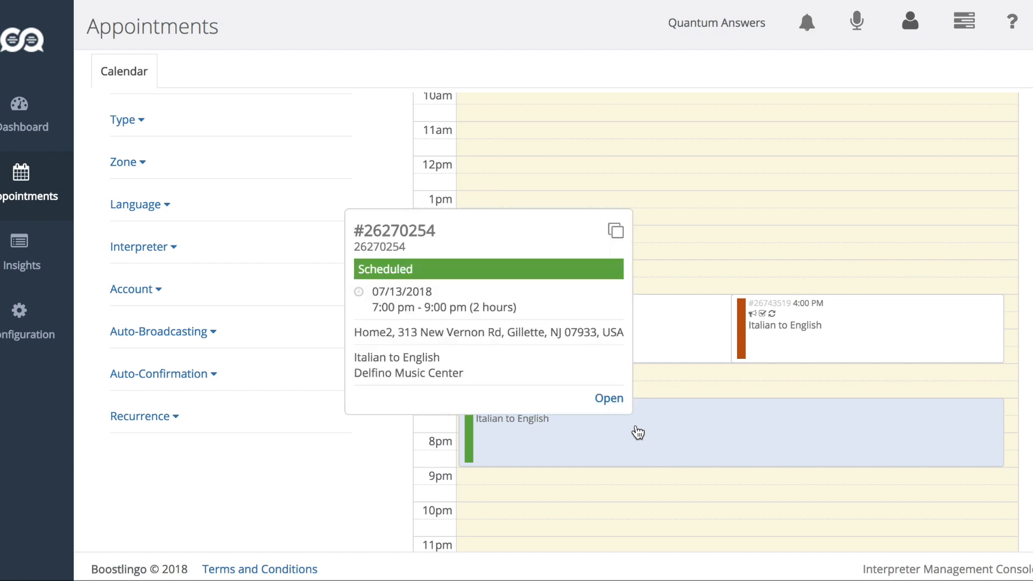
pyautogui.click(608, 398)
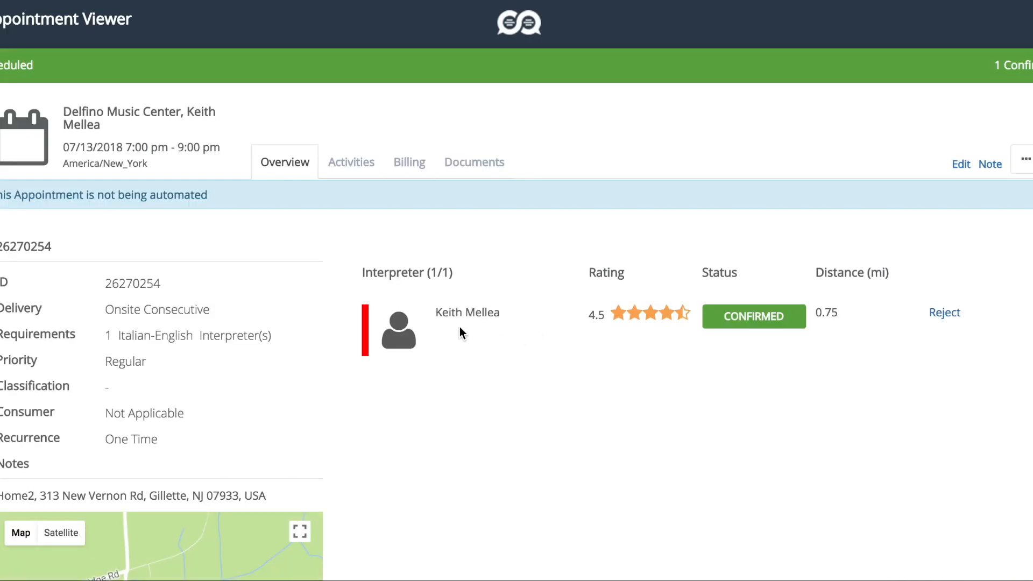
pyautogui.moveTo(743, 337)
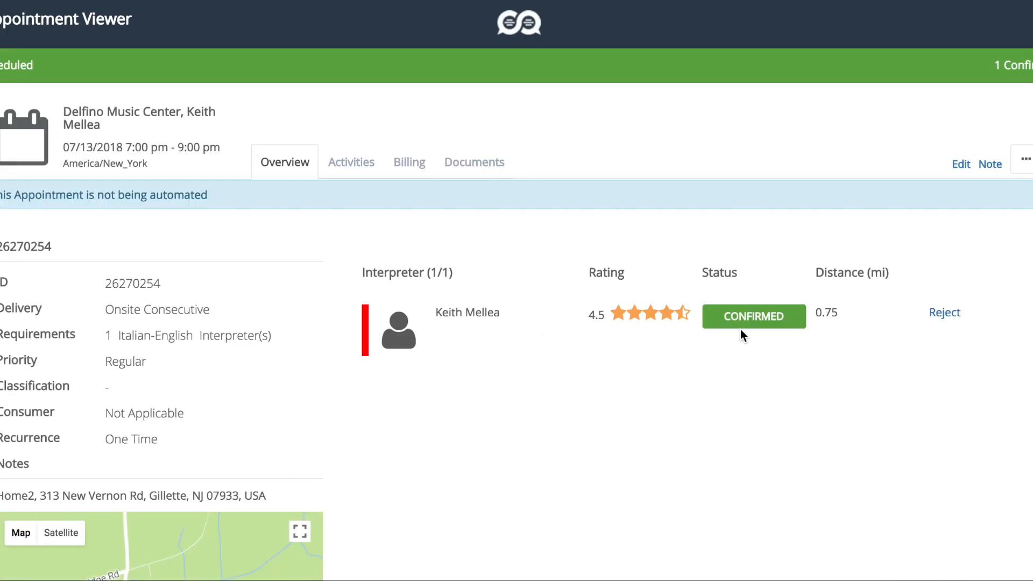
pyautogui.moveTo(998, 163)
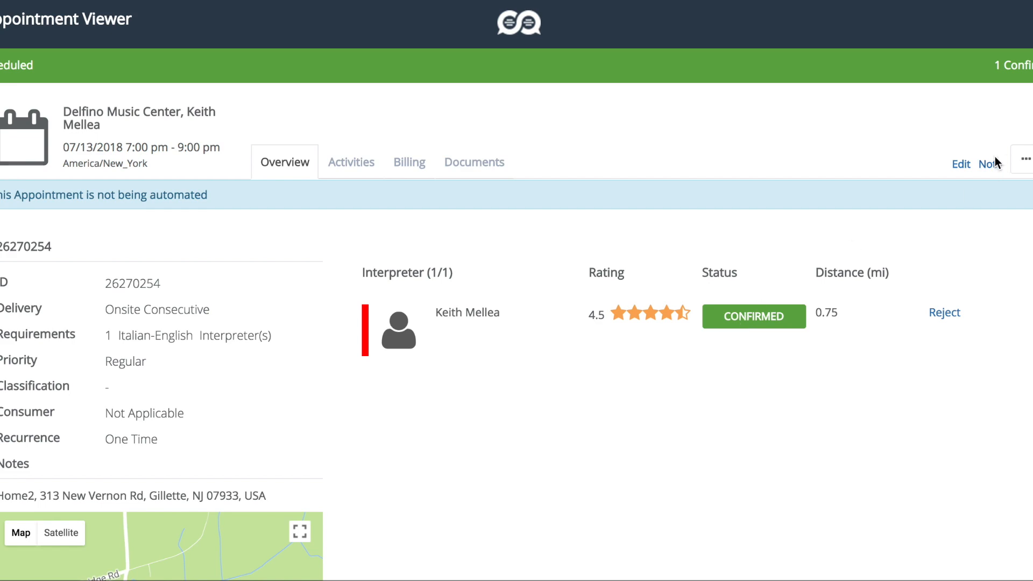
# Edit the appointment to Government - Federal service, Male Only gender and a 9:00 PM start
pyautogui.click(960, 164)
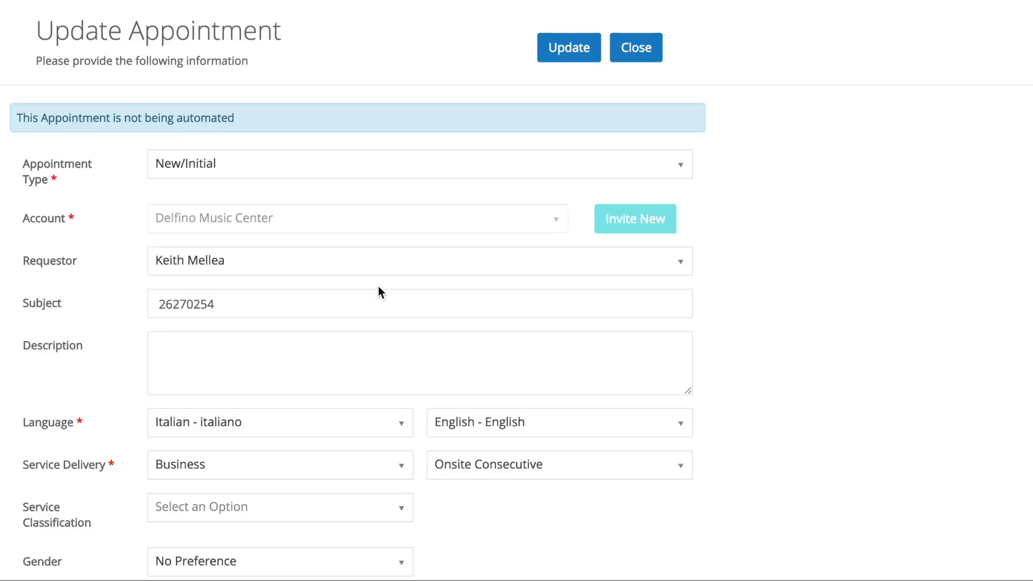
pyautogui.scroll(-3)
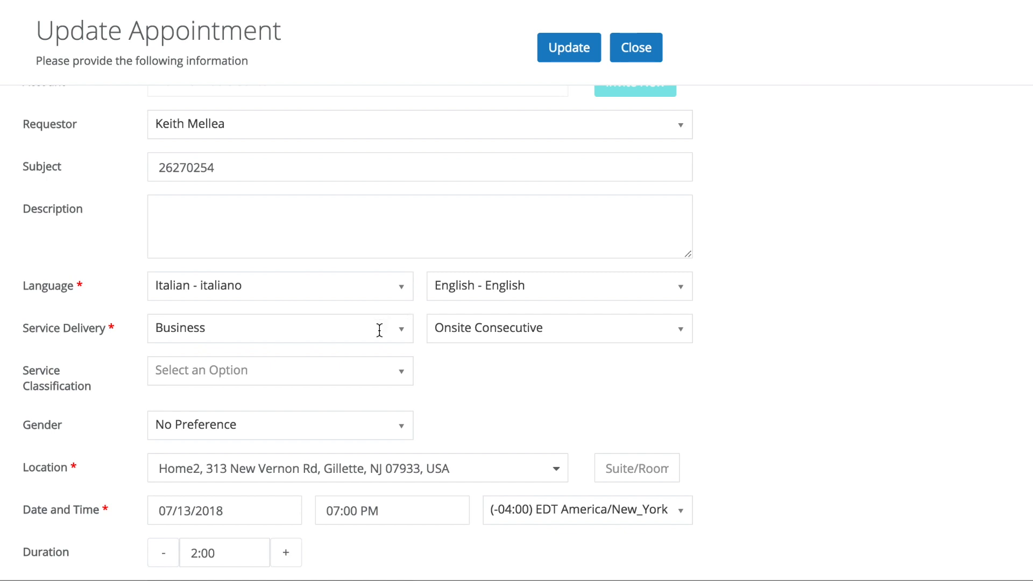
pyautogui.moveTo(367, 349)
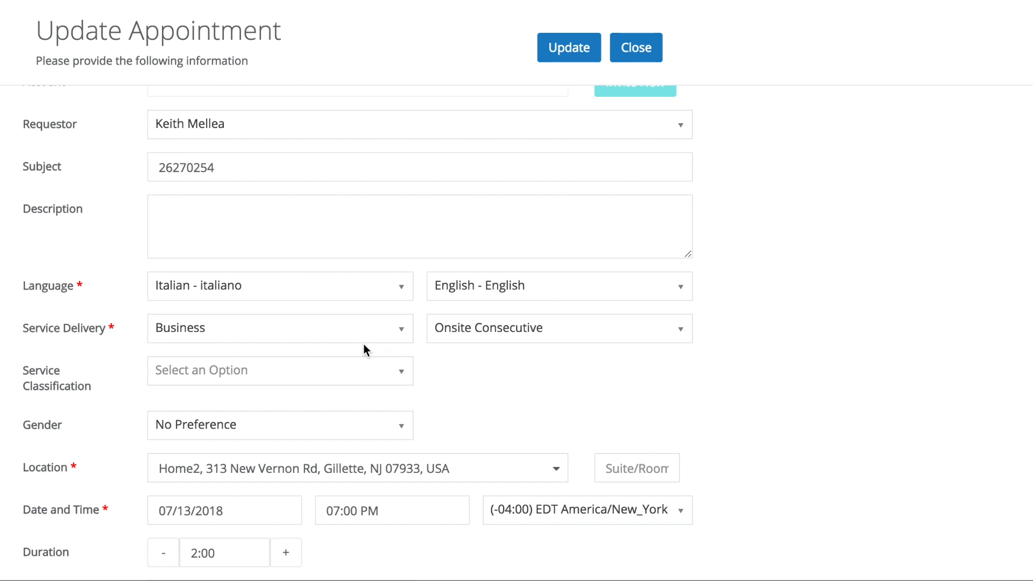
pyautogui.moveTo(381, 328)
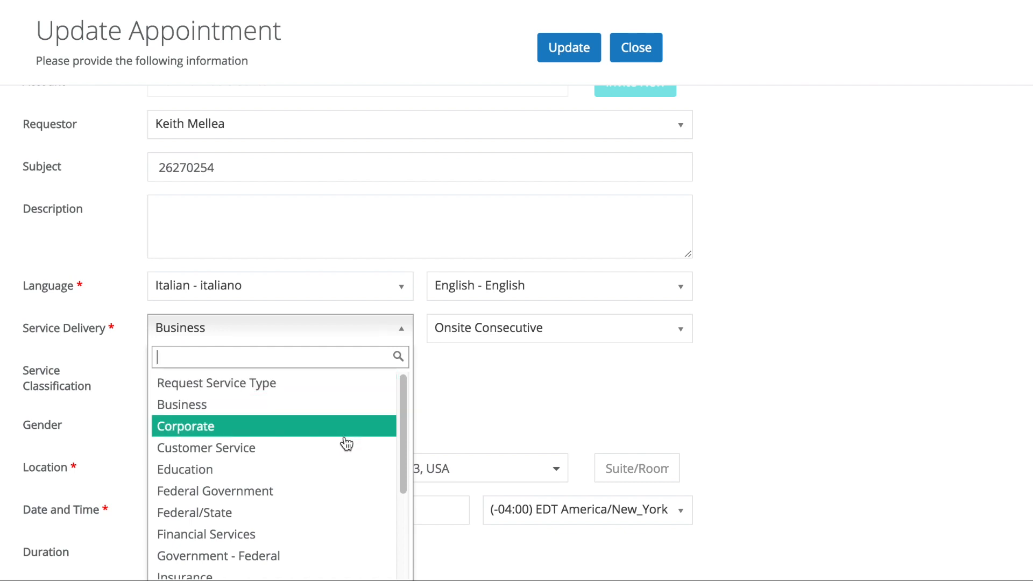
pyautogui.scroll(-3)
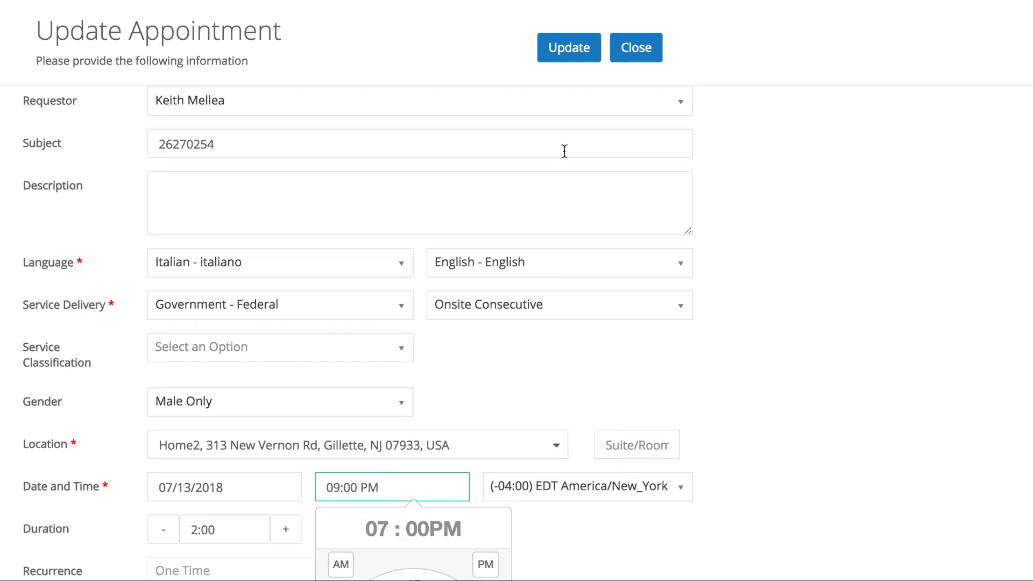
# Save the 9:00–11:00 pm edits, accepting the rollback warning about interpreter status
pyautogui.click(568, 47)
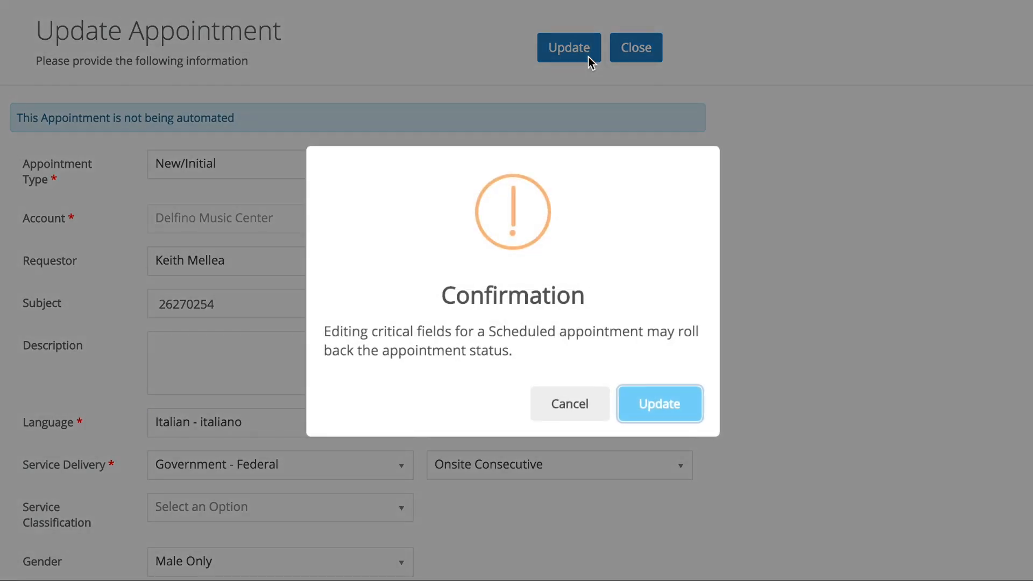
pyautogui.moveTo(390, 323)
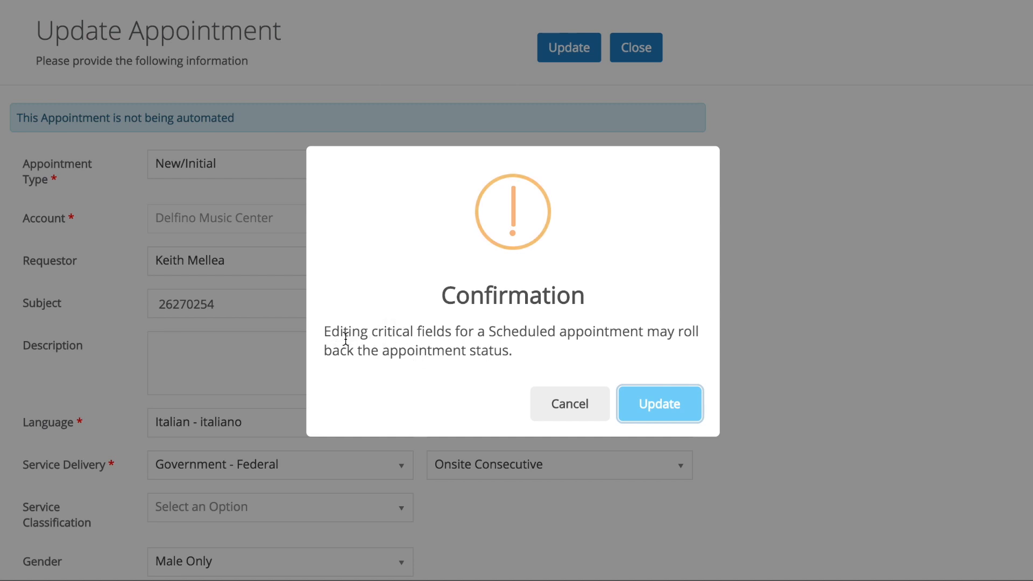
pyautogui.moveTo(397, 353)
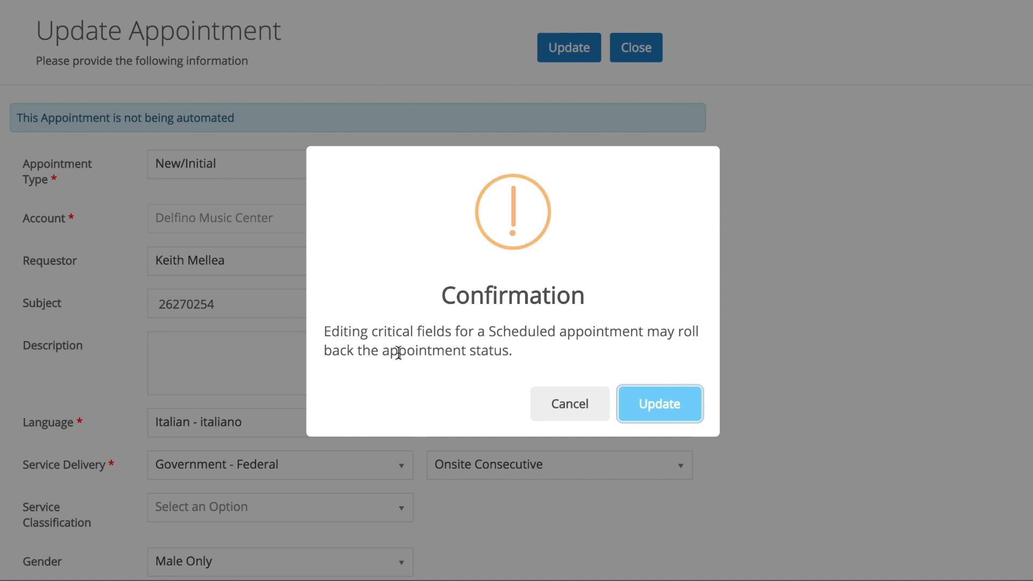
pyautogui.moveTo(425, 374)
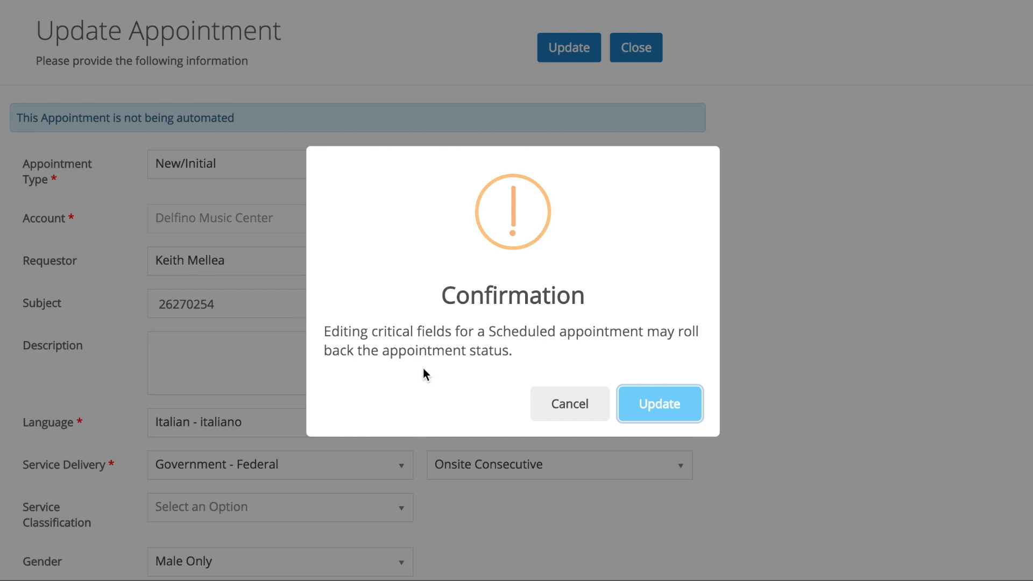
pyautogui.moveTo(569, 360)
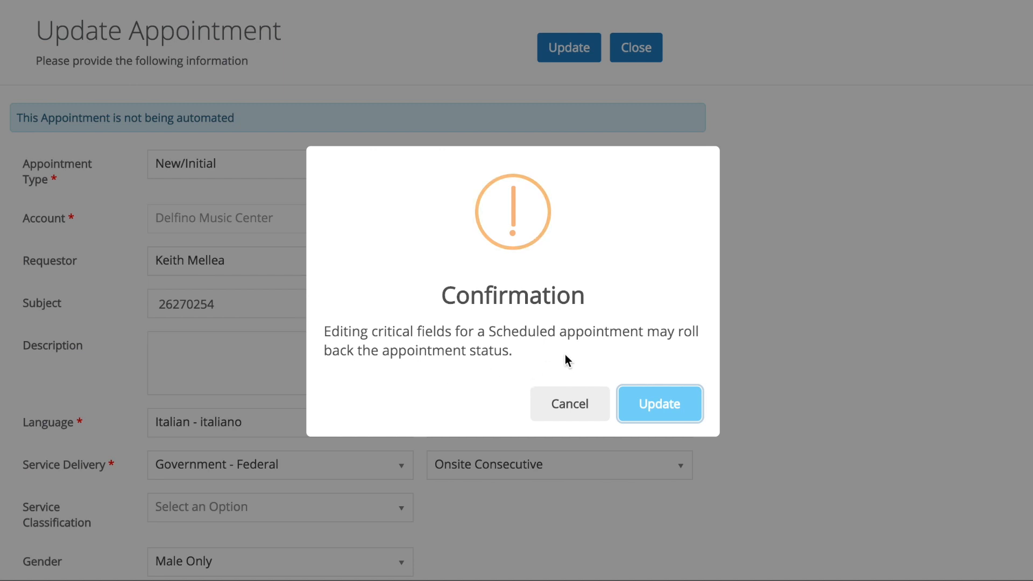
pyautogui.click(659, 403)
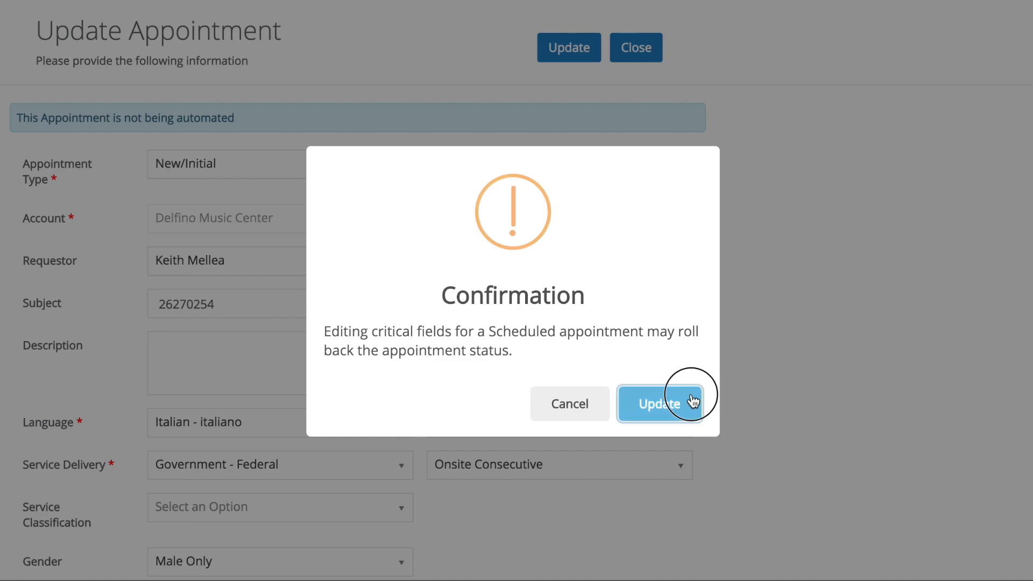
pyautogui.click(660, 403)
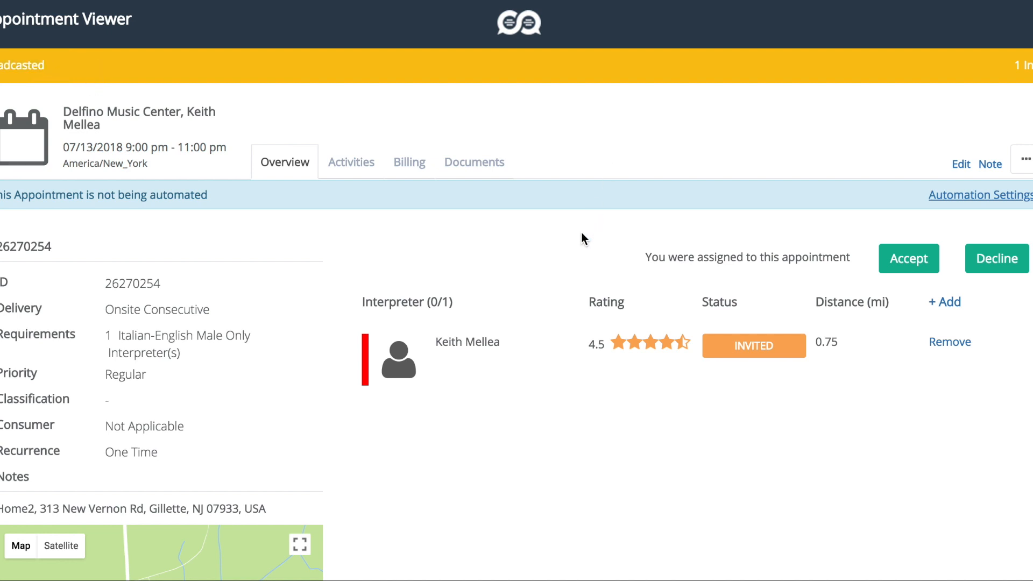
pyautogui.moveTo(572, 396)
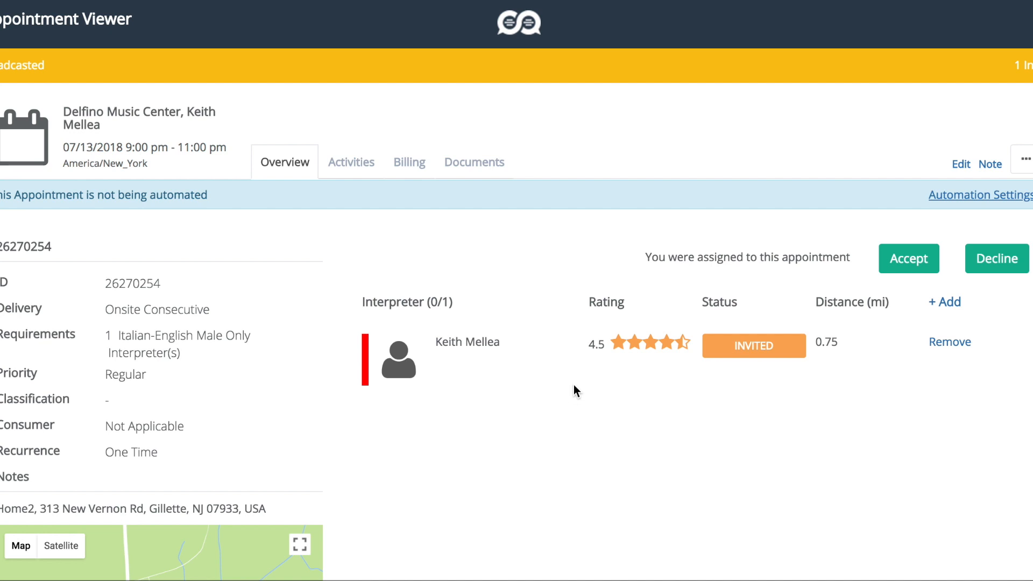
pyautogui.moveTo(595, 403)
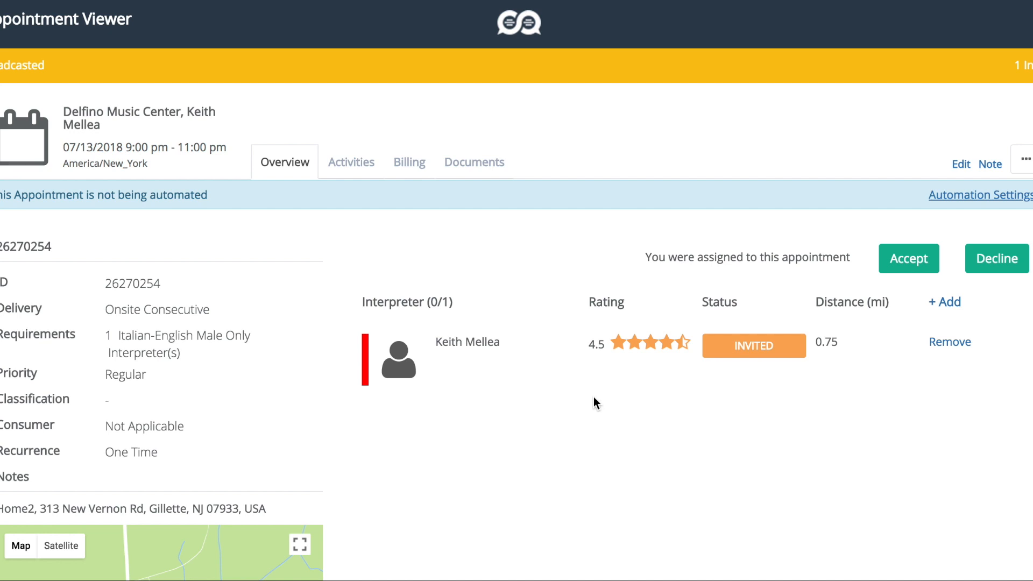
pyautogui.moveTo(507, 388)
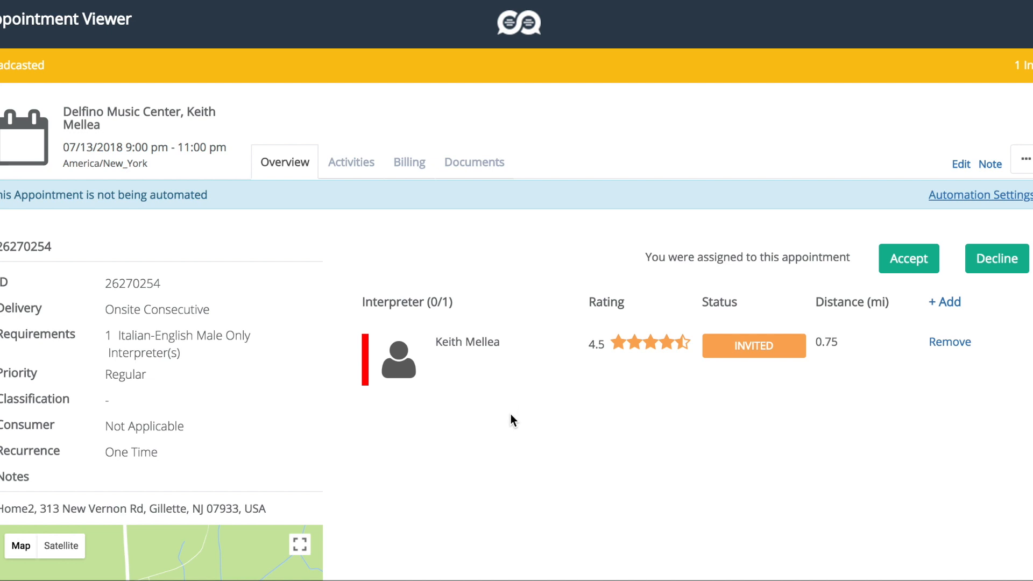
pyautogui.moveTo(508, 428)
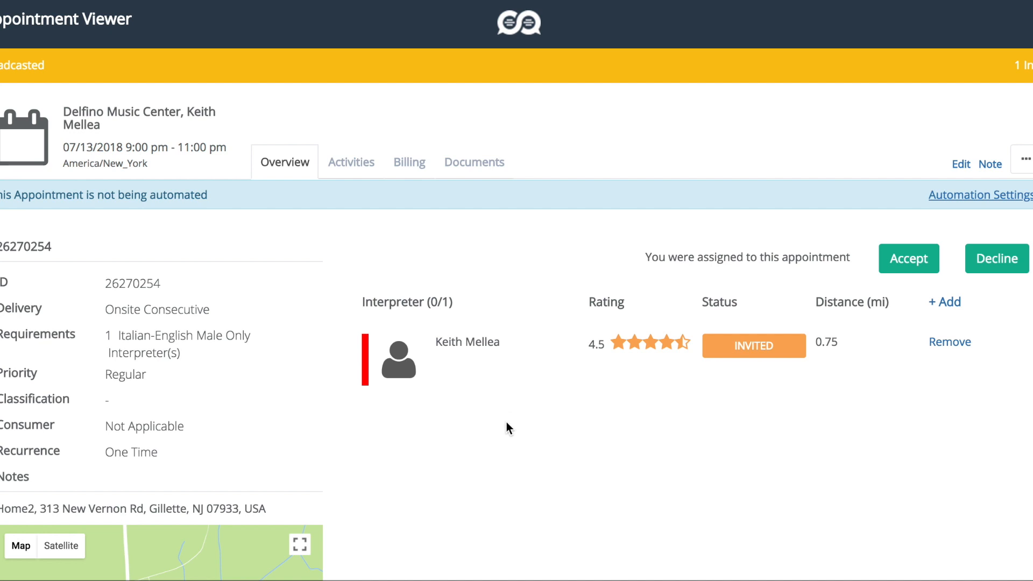
pyautogui.moveTo(503, 462)
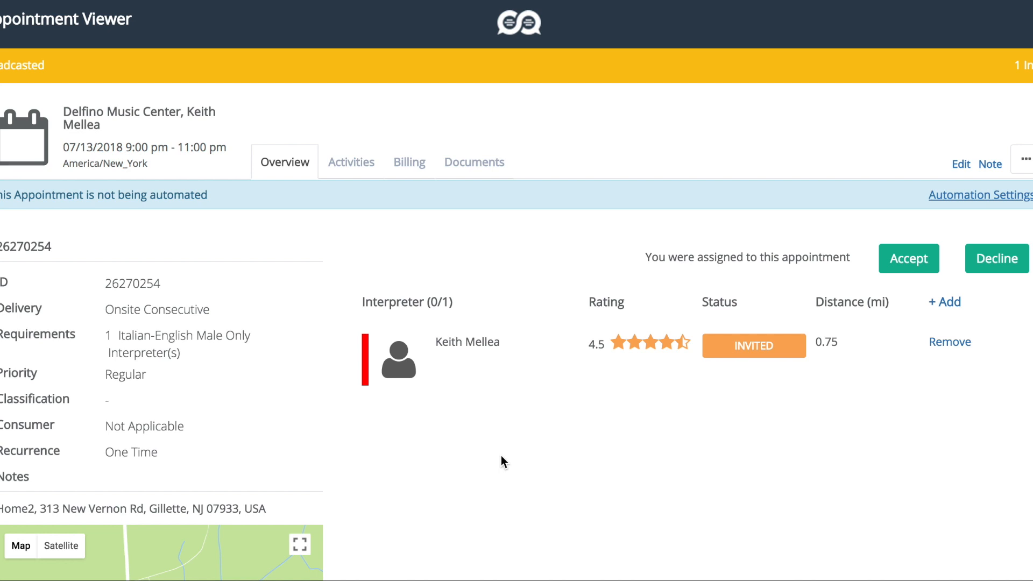
pyautogui.moveTo(490, 493)
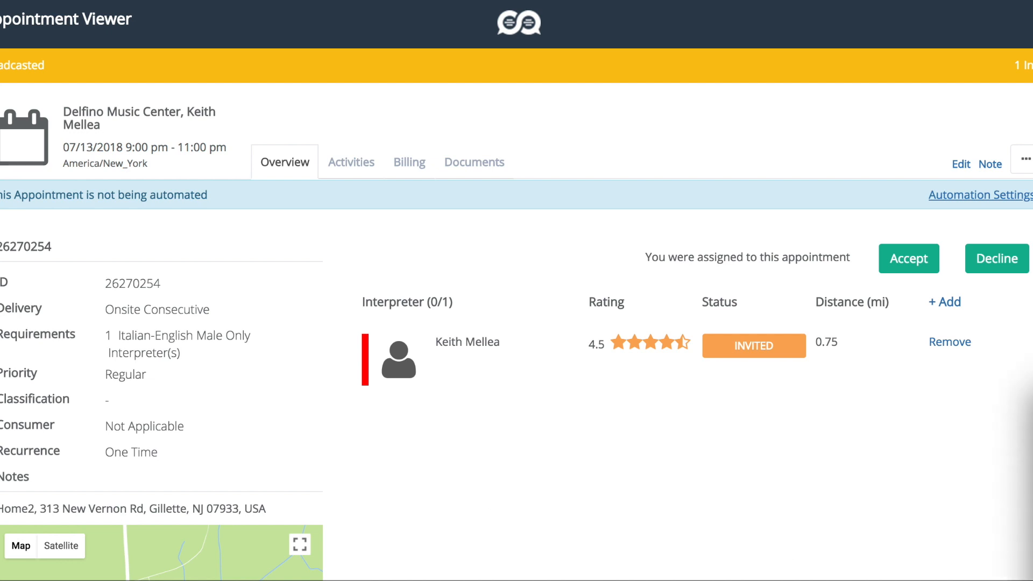
pyautogui.moveTo(850, 387)
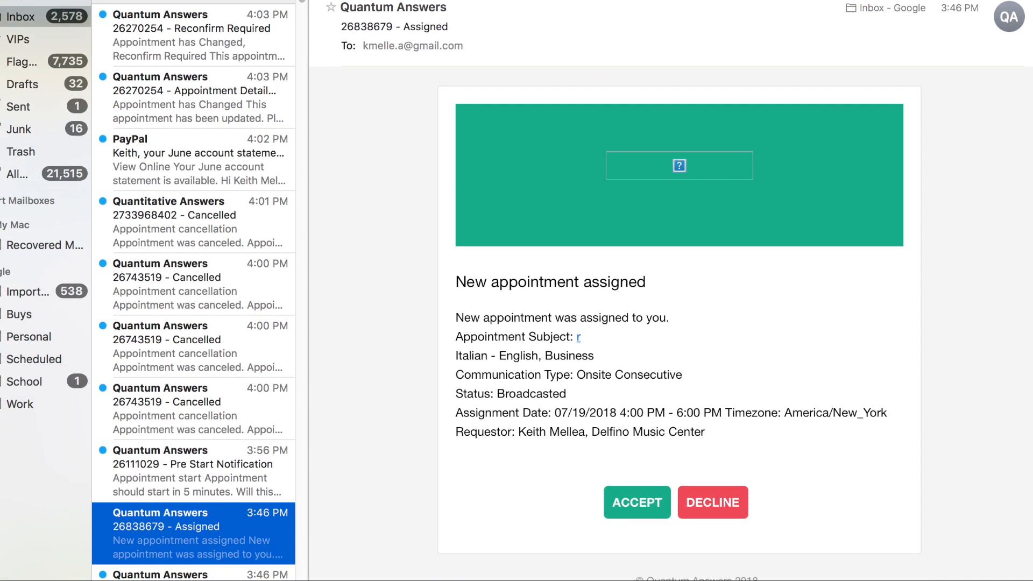
# Read the '26270254 - Reconfirm Required' email and follow its appointment link into Boostlingo
pyautogui.scroll(3)
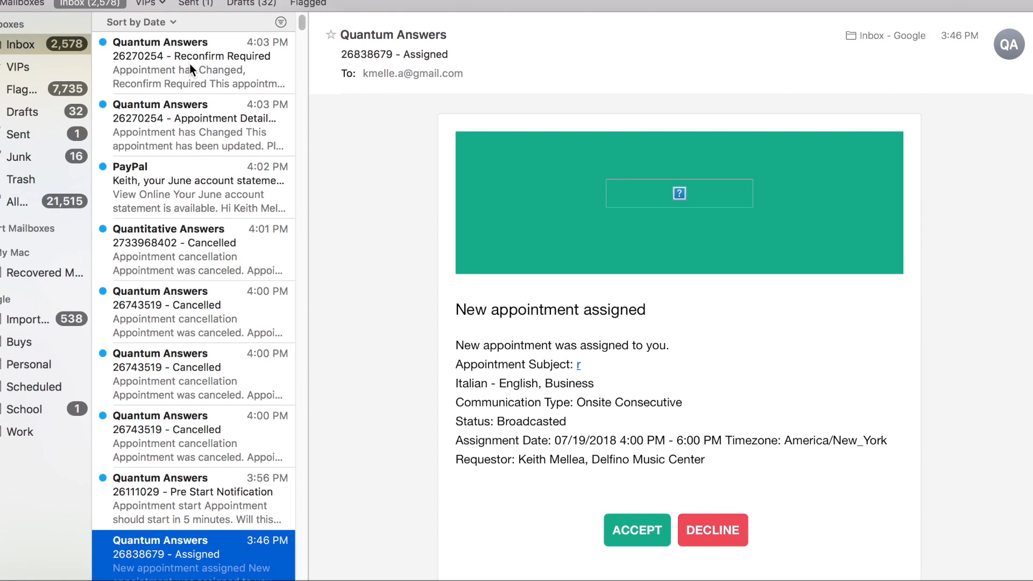
pyautogui.click(191, 63)
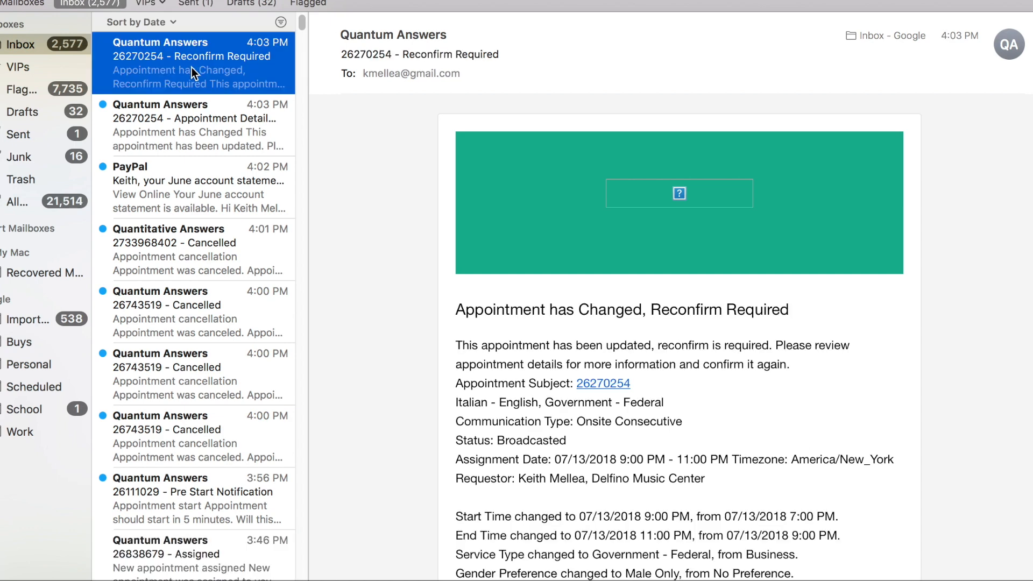
pyautogui.moveTo(333, 111)
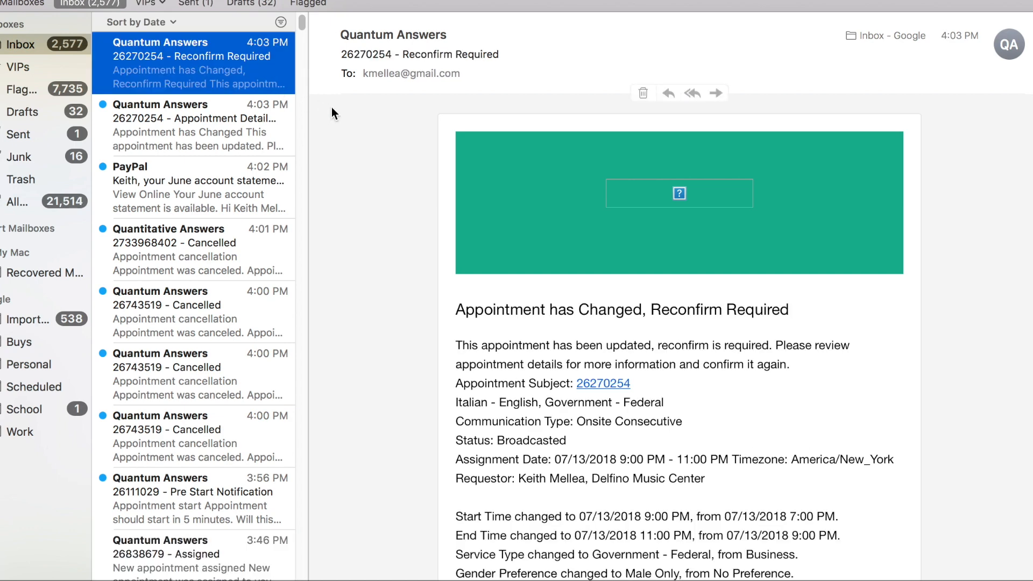
pyautogui.moveTo(810, 296)
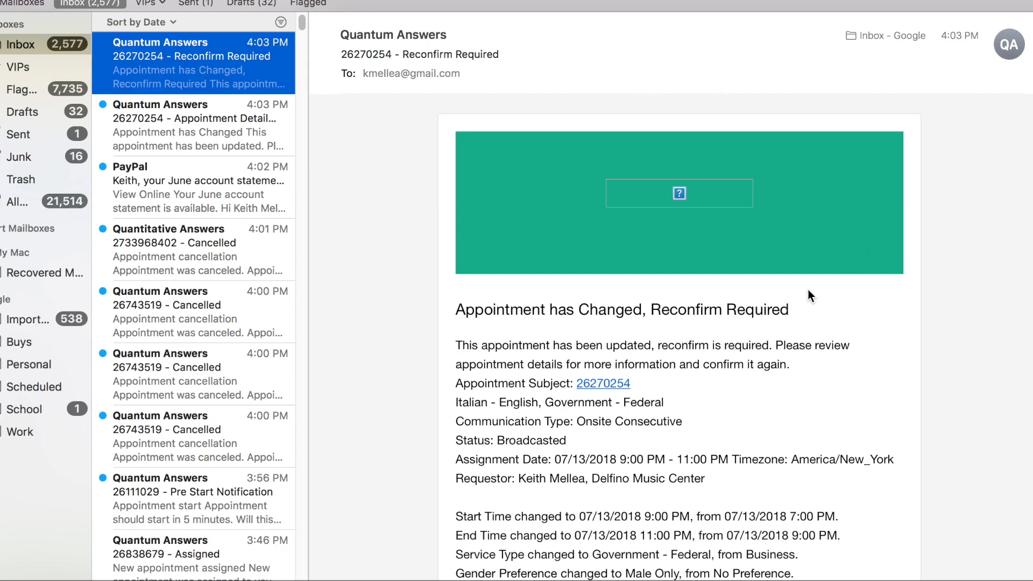
pyautogui.moveTo(804, 314)
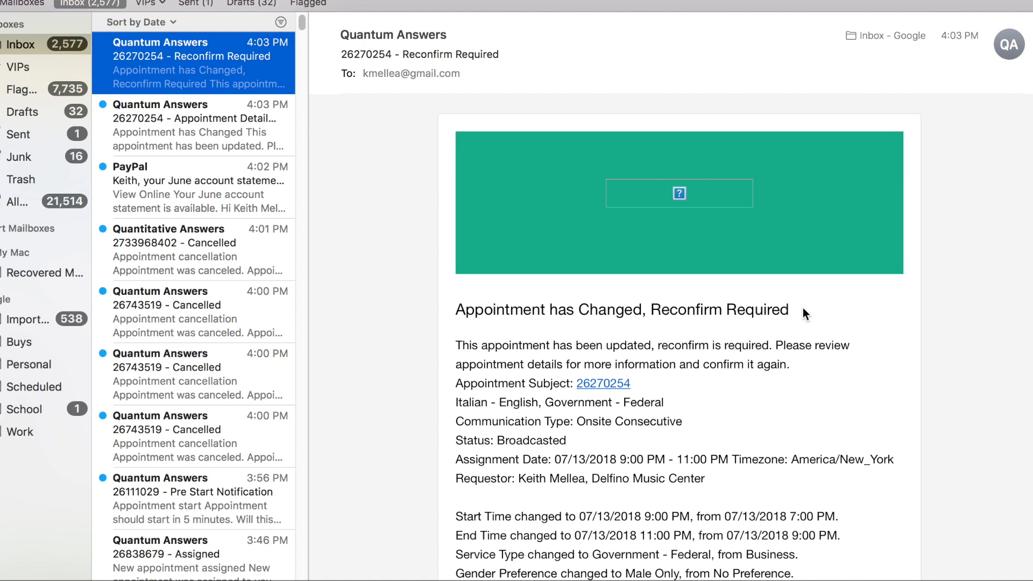
pyautogui.moveTo(791, 288)
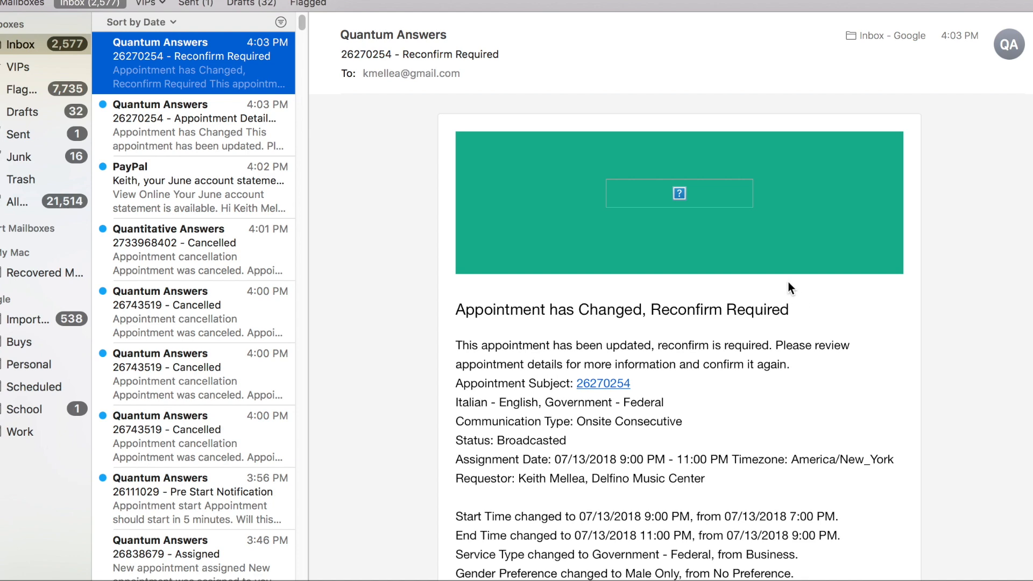
pyautogui.scroll(-3)
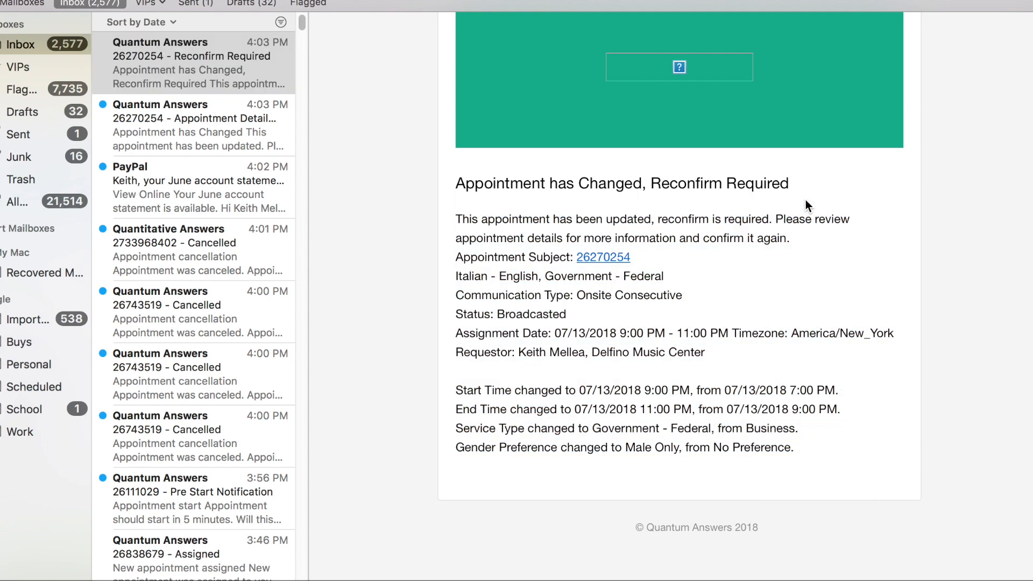
pyautogui.click(602, 257)
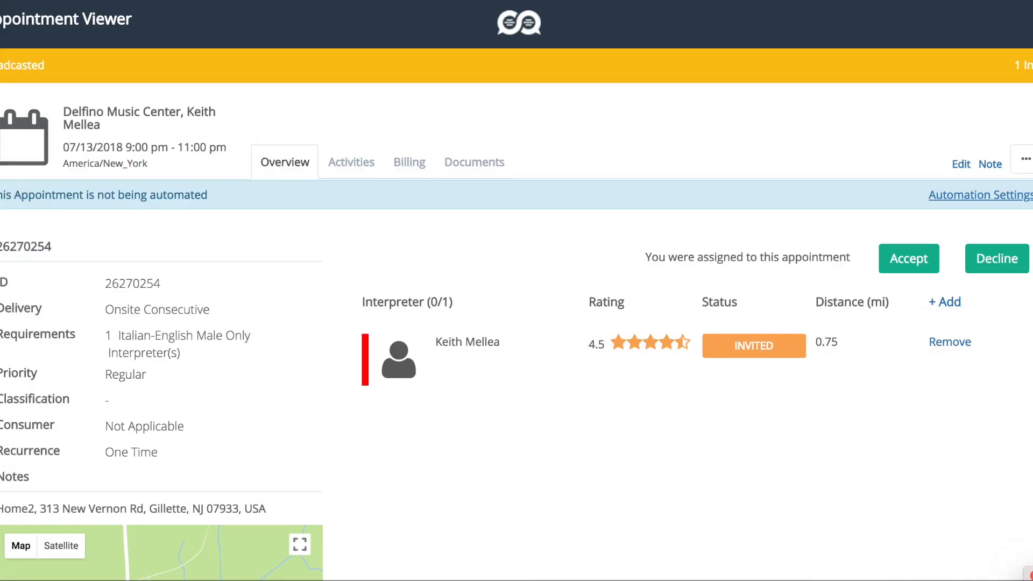
pyautogui.moveTo(908, 258)
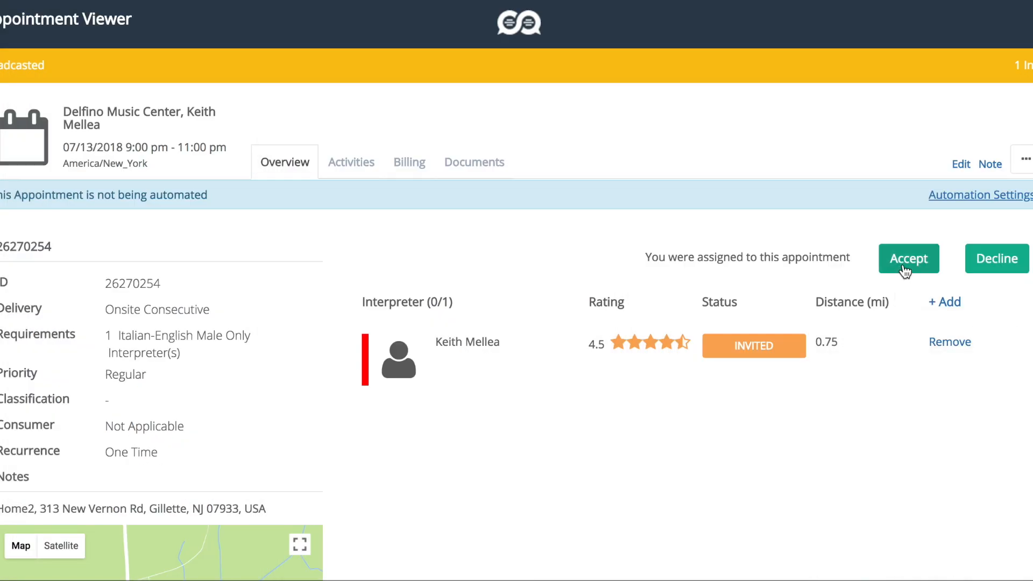
# Accept the assignment to appointment 26270254, changing the status from Invited to Accepted
pyautogui.click(908, 257)
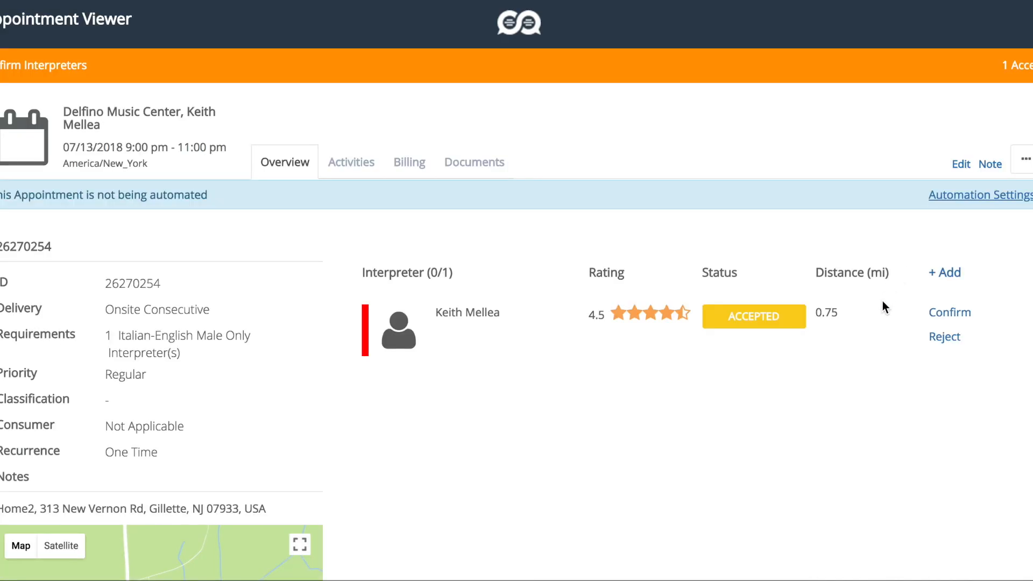
pyautogui.click(949, 313)
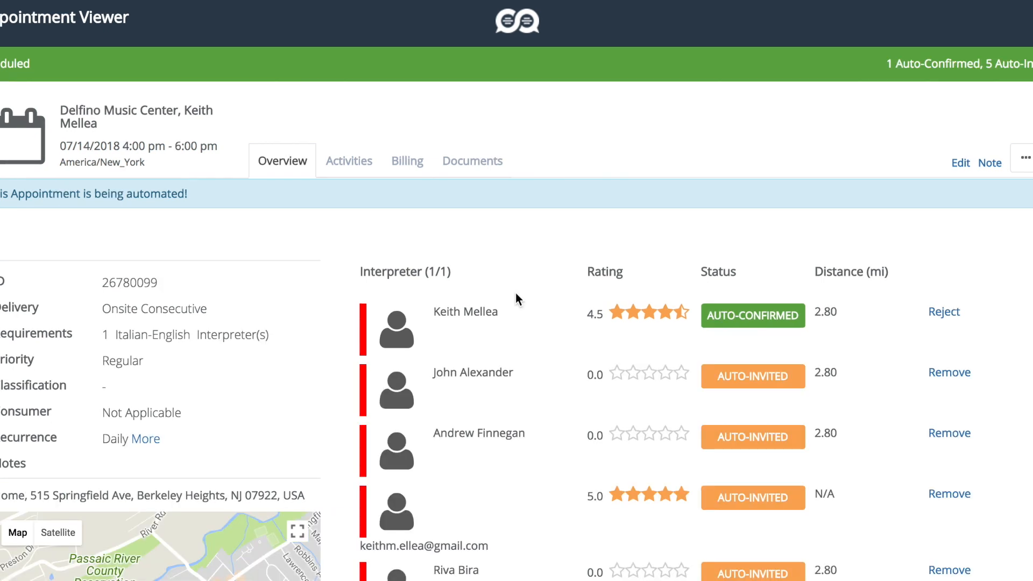
pyautogui.moveTo(574, 237)
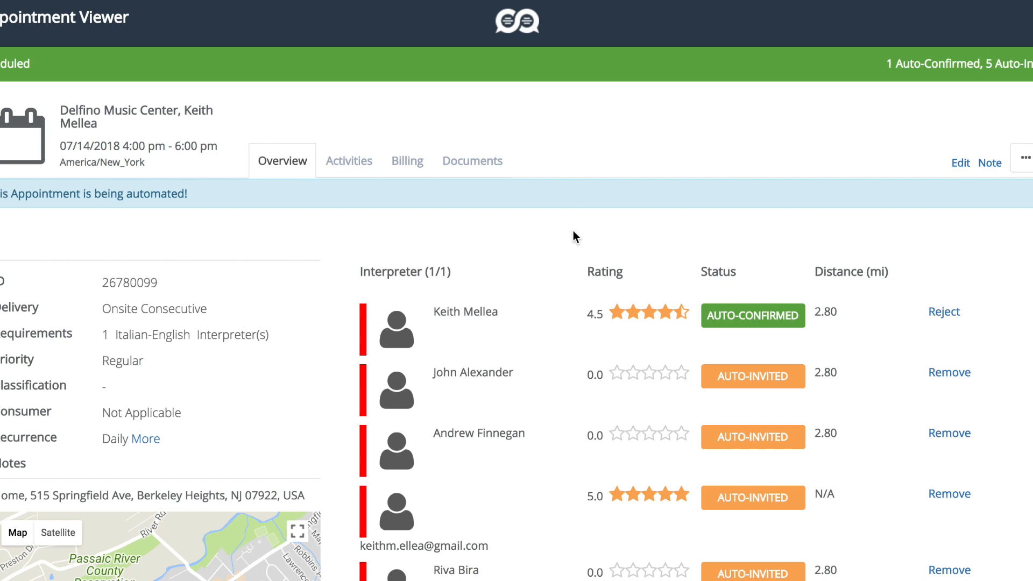
pyautogui.moveTo(1028, 273)
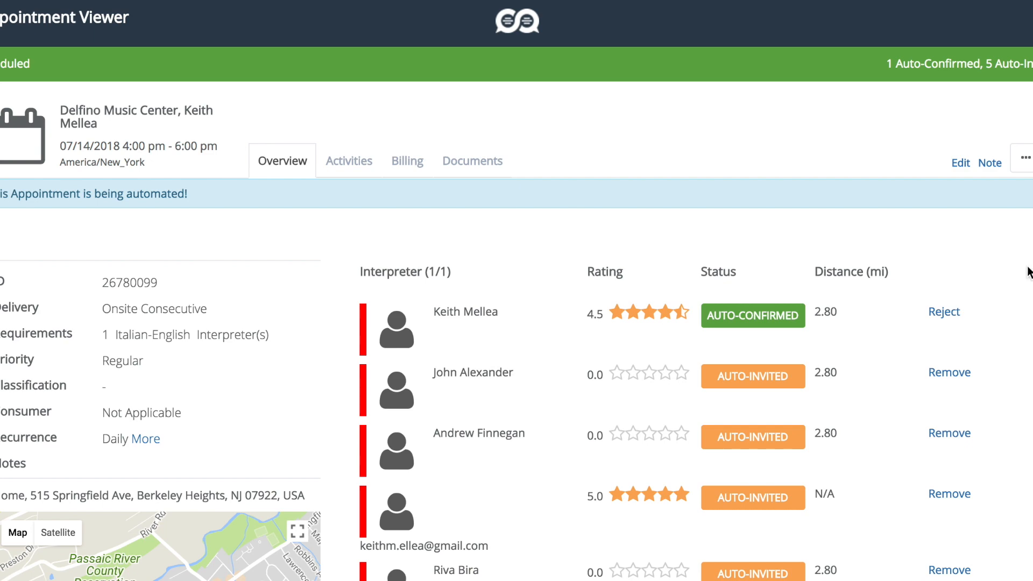
# View recurring appointment 26780099 for 07/14/2018, 4:00–6:00 PM, in the Appointment Viewer
pyautogui.click(960, 162)
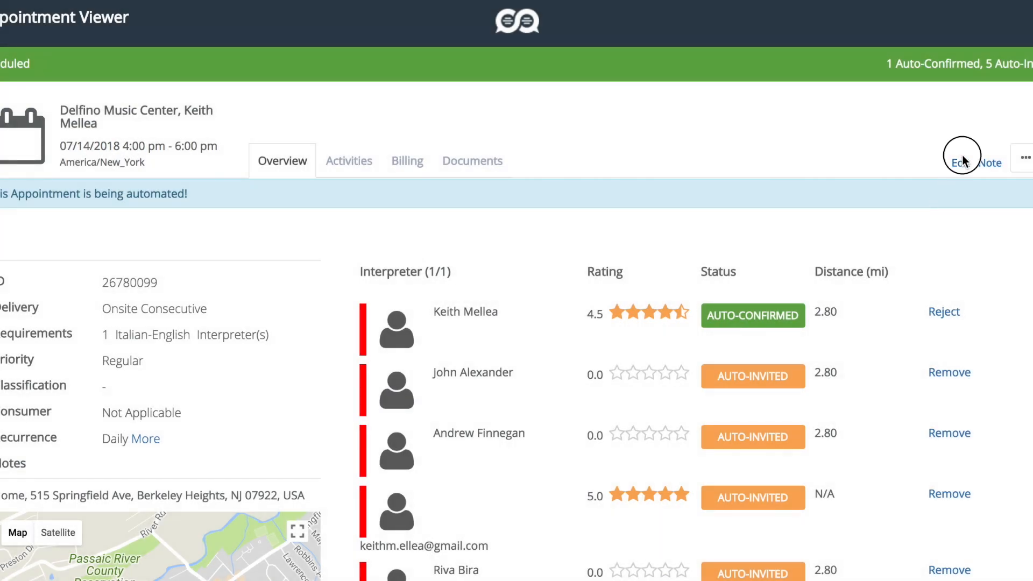
# Edit the recurring appointment's start from 04:00 PM to 06:00 PM and submit the update
pyautogui.click(961, 163)
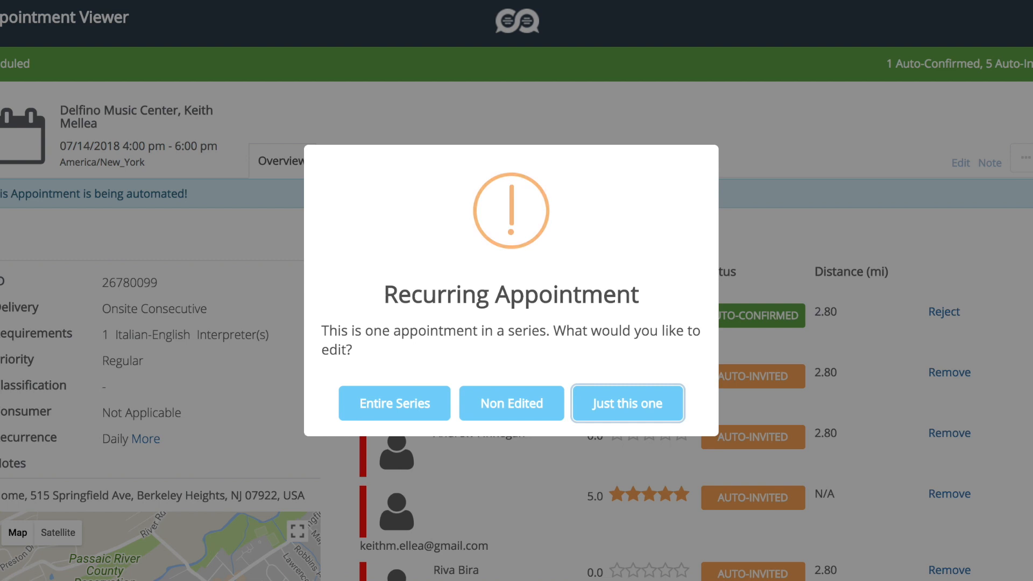
pyautogui.moveTo(684, 486)
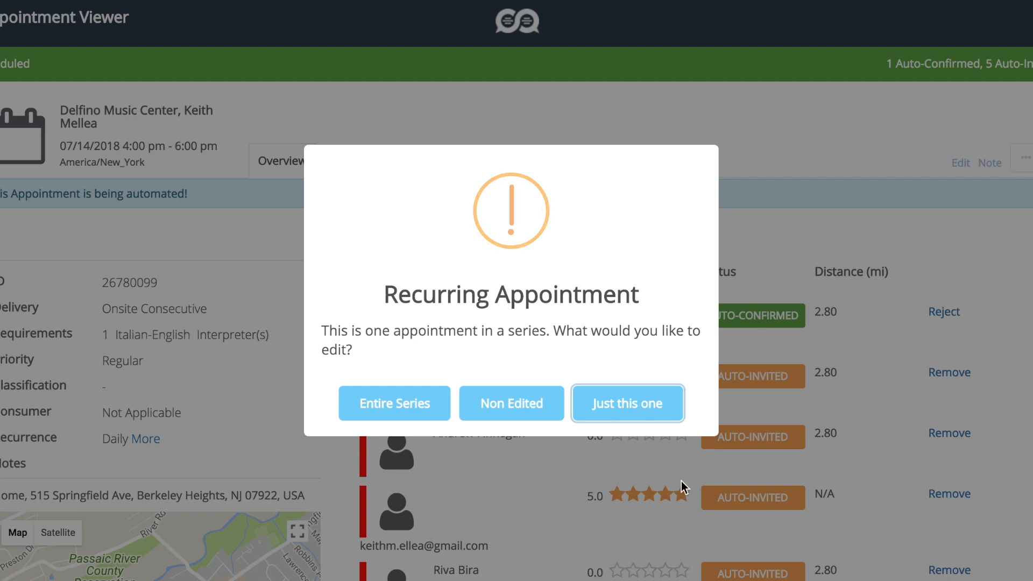
pyautogui.moveTo(533, 428)
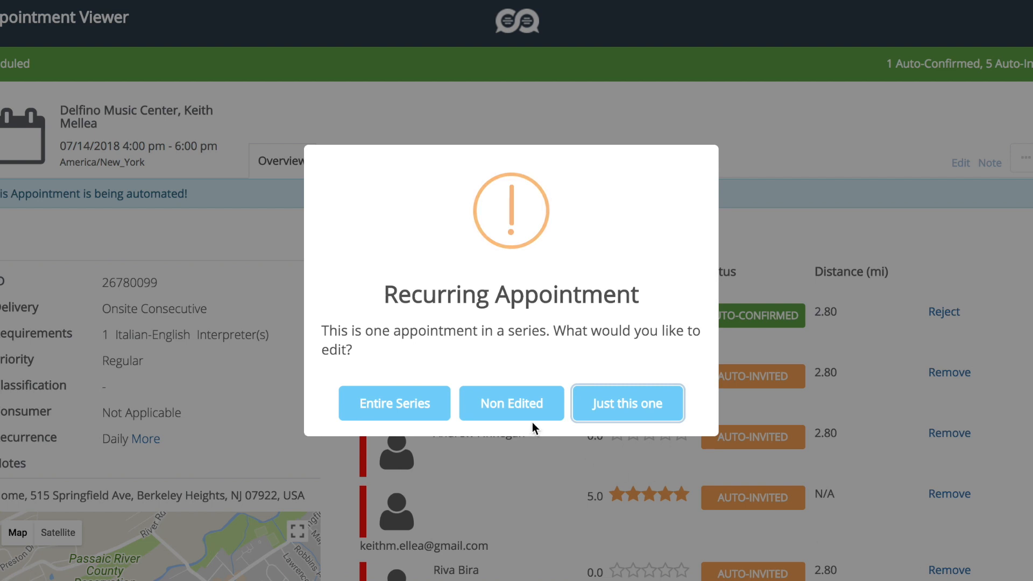
pyautogui.moveTo(619, 425)
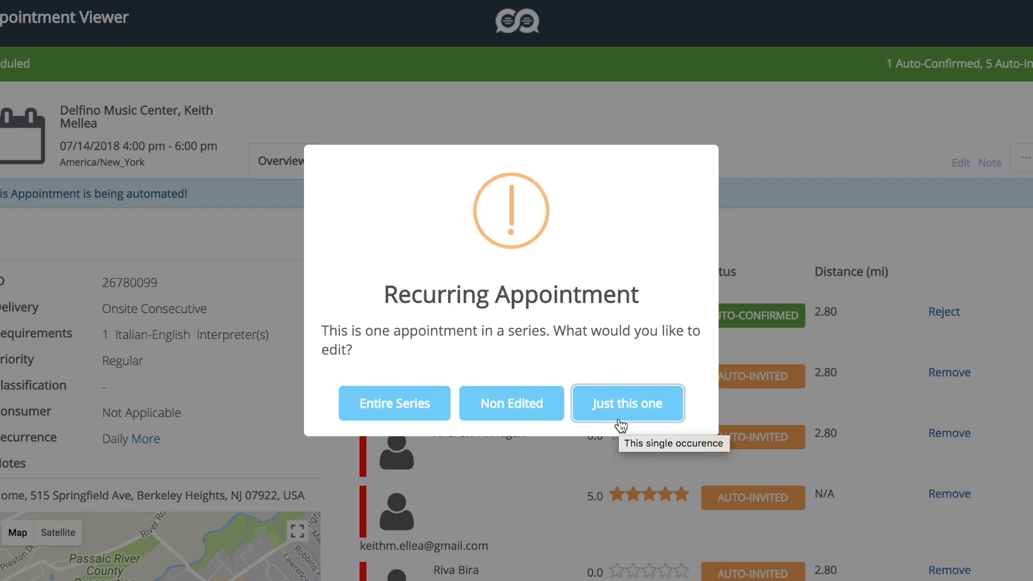
pyautogui.moveTo(586, 425)
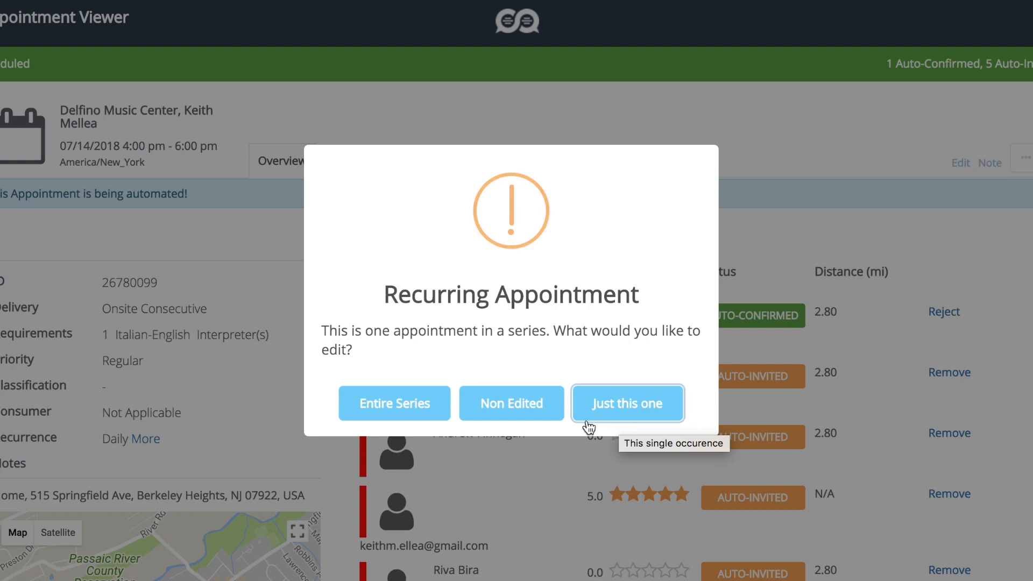
pyautogui.click(627, 403)
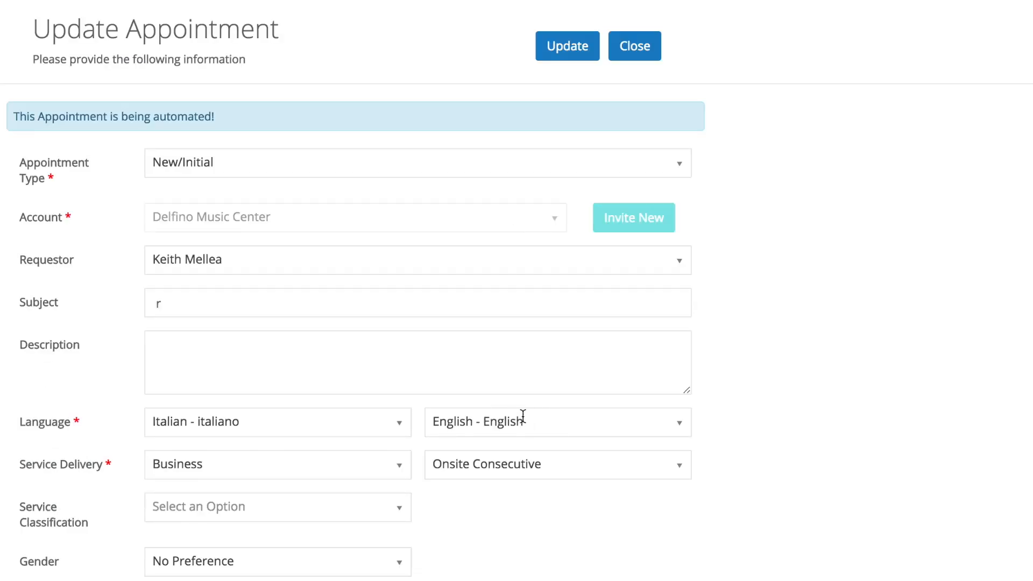
pyautogui.moveTo(699, 429)
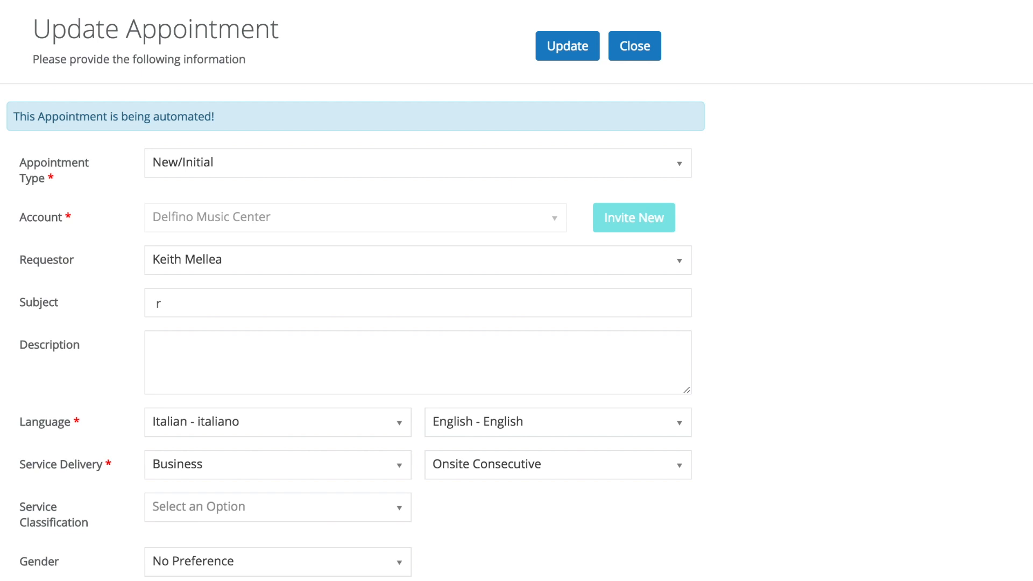
pyautogui.moveTo(889, 474)
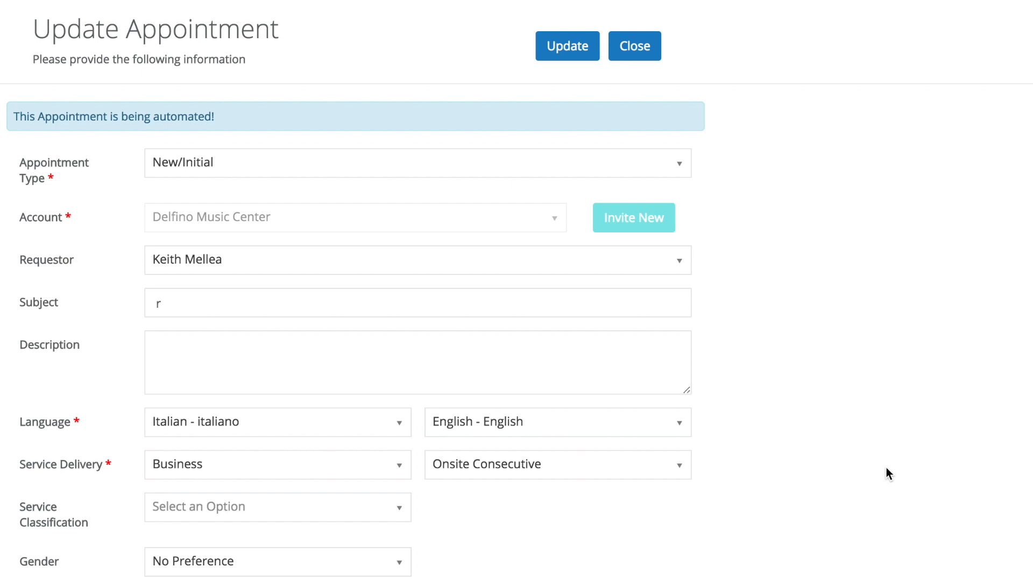
pyautogui.moveTo(885, 479)
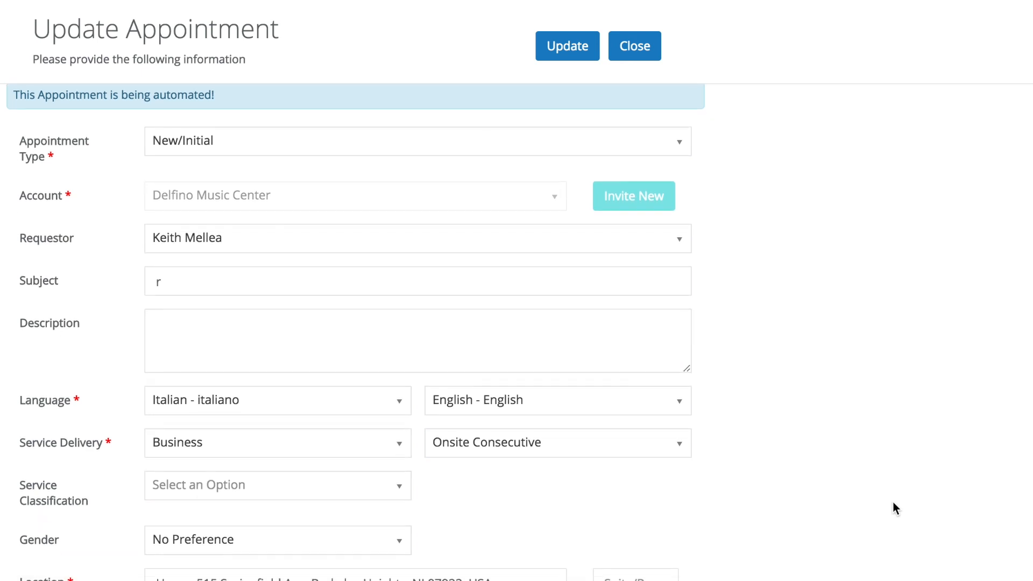
pyautogui.scroll(-3)
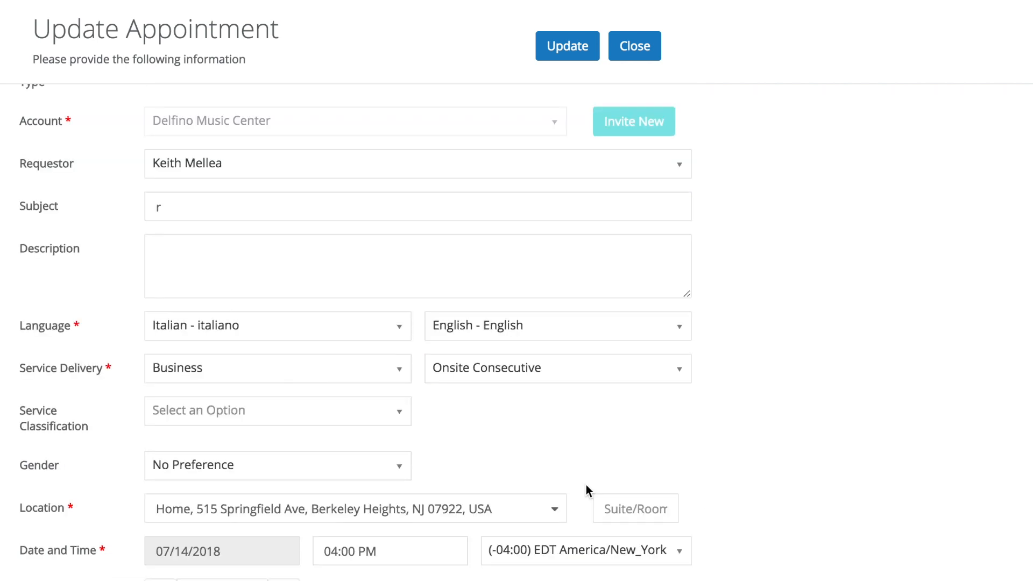
pyautogui.scroll(-3)
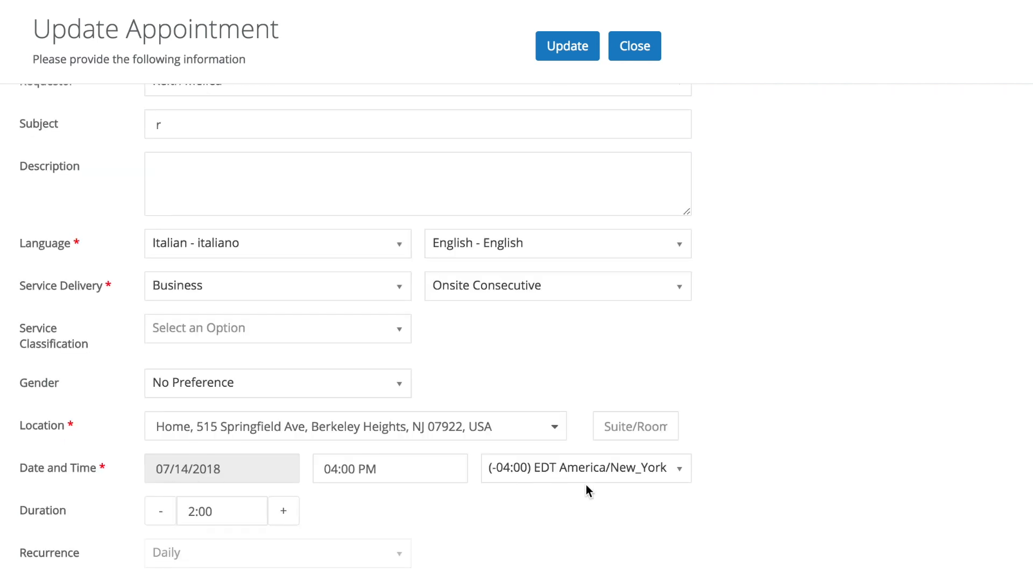
pyautogui.moveTo(710, 410)
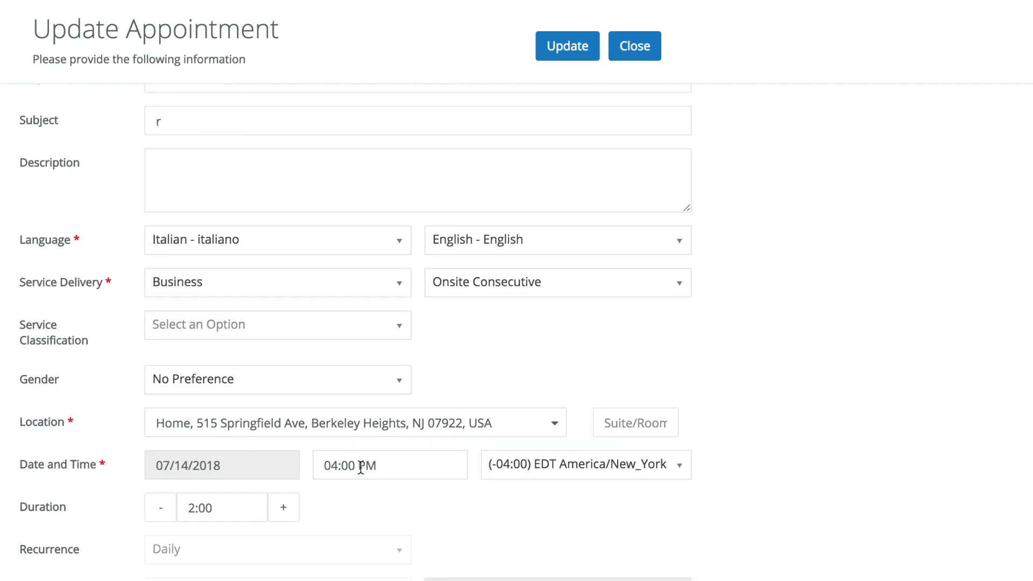
pyautogui.click(390, 464)
pyautogui.write('6')
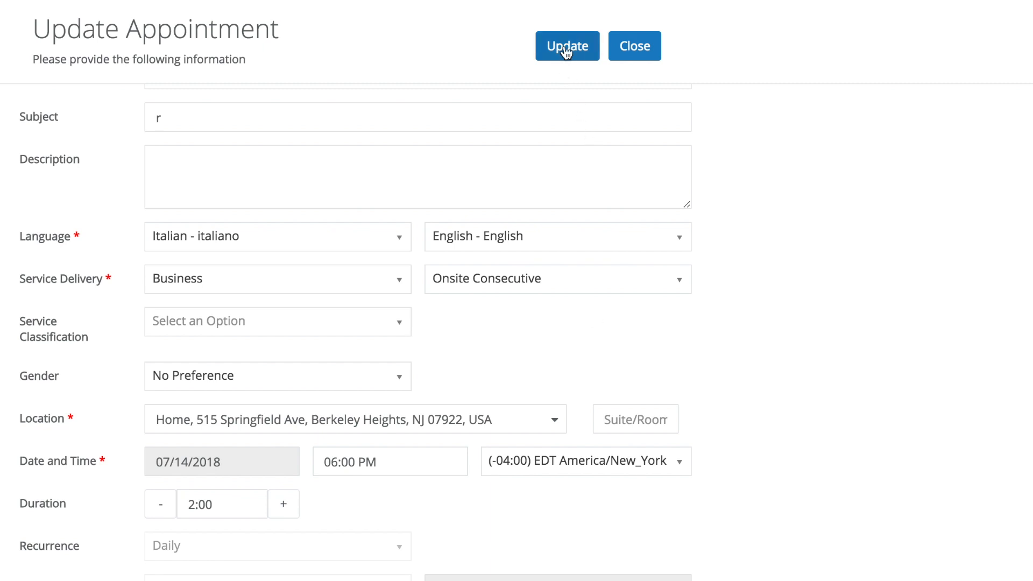
pyautogui.moveTo(565, 59)
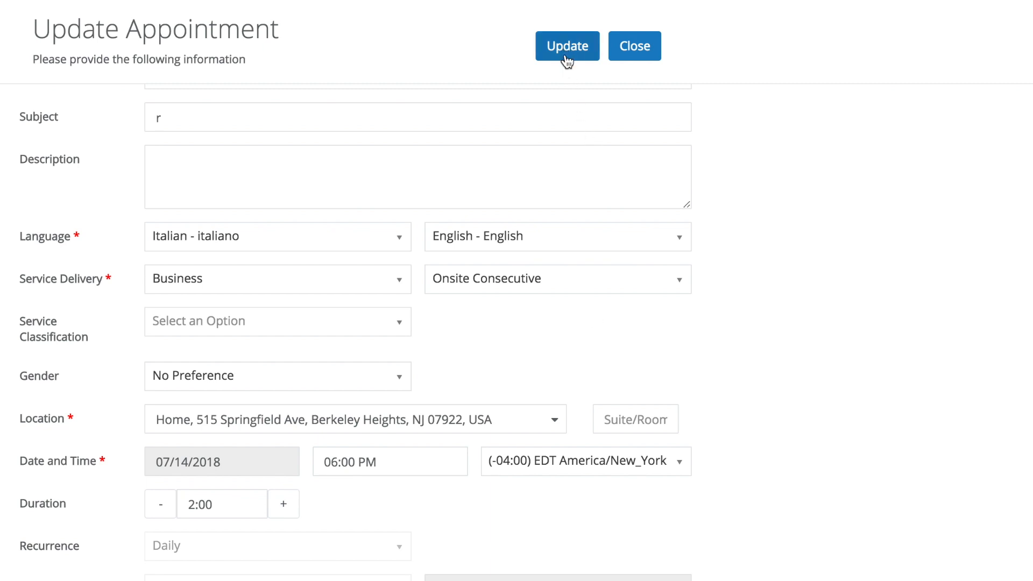
pyautogui.click(567, 46)
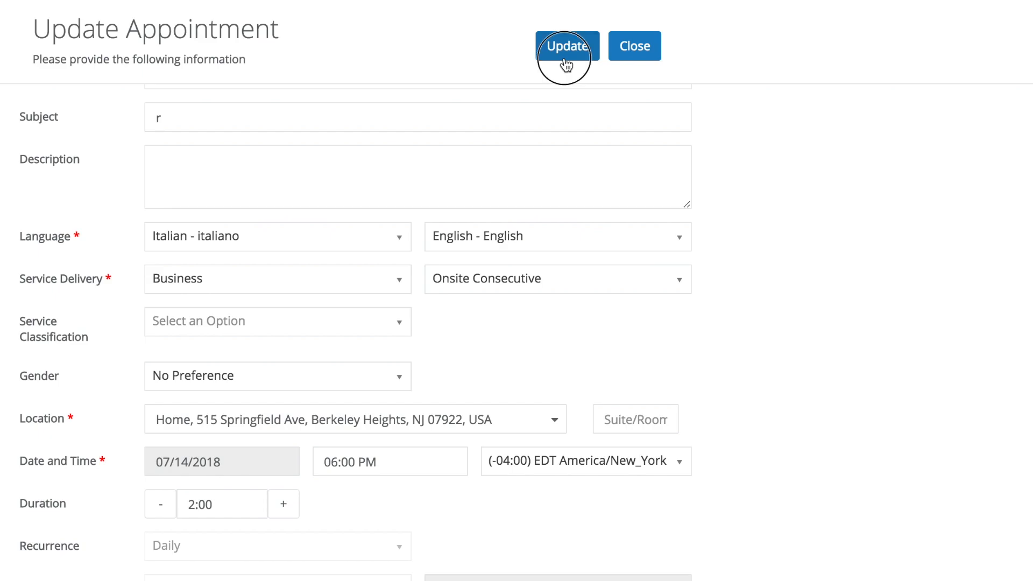
pyautogui.click(567, 46)
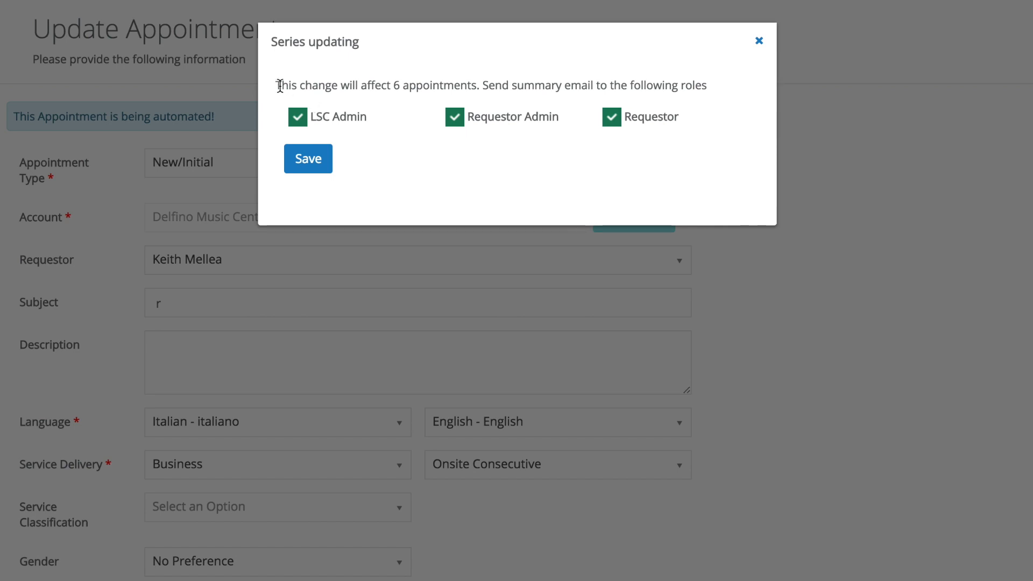
pyautogui.moveTo(446, 153)
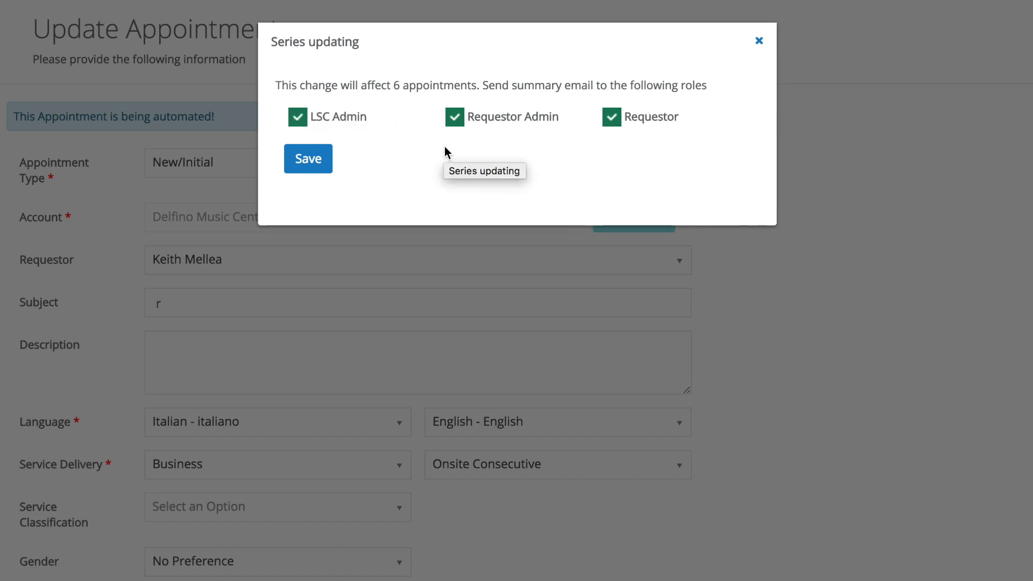
pyautogui.moveTo(487, 79)
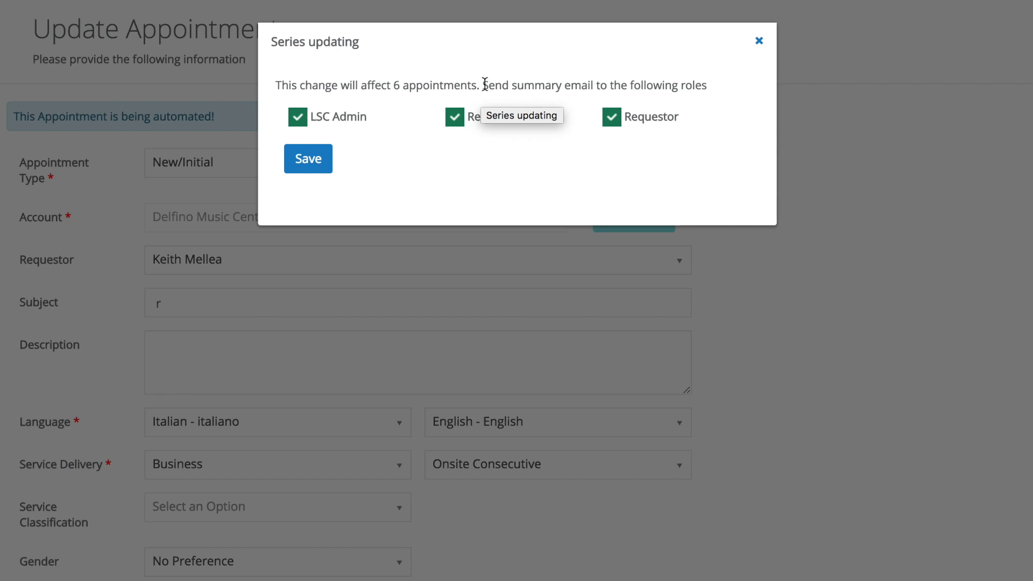
pyautogui.moveTo(390, 137)
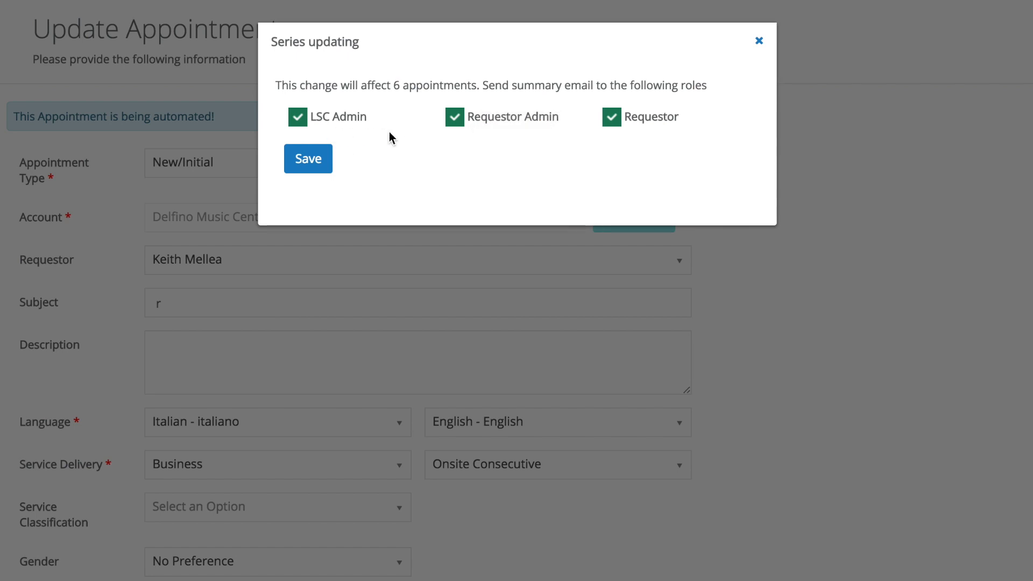
pyautogui.moveTo(405, 138)
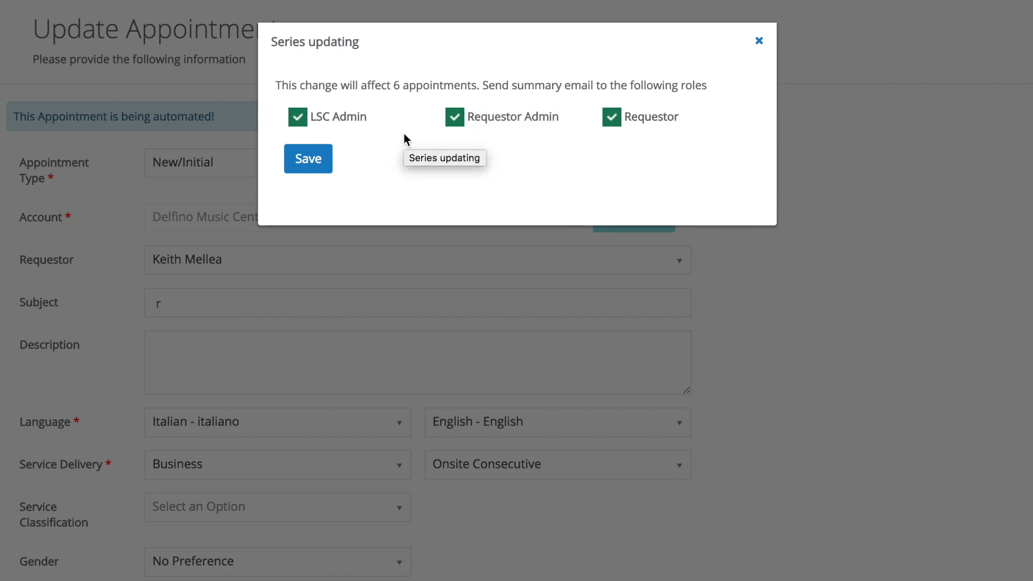
pyautogui.moveTo(404, 167)
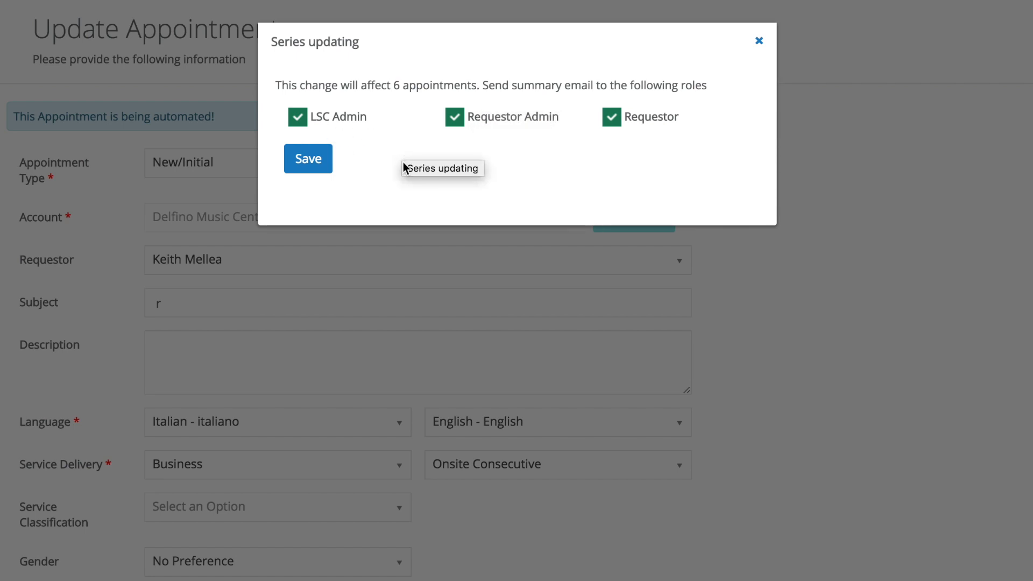
pyautogui.moveTo(400, 180)
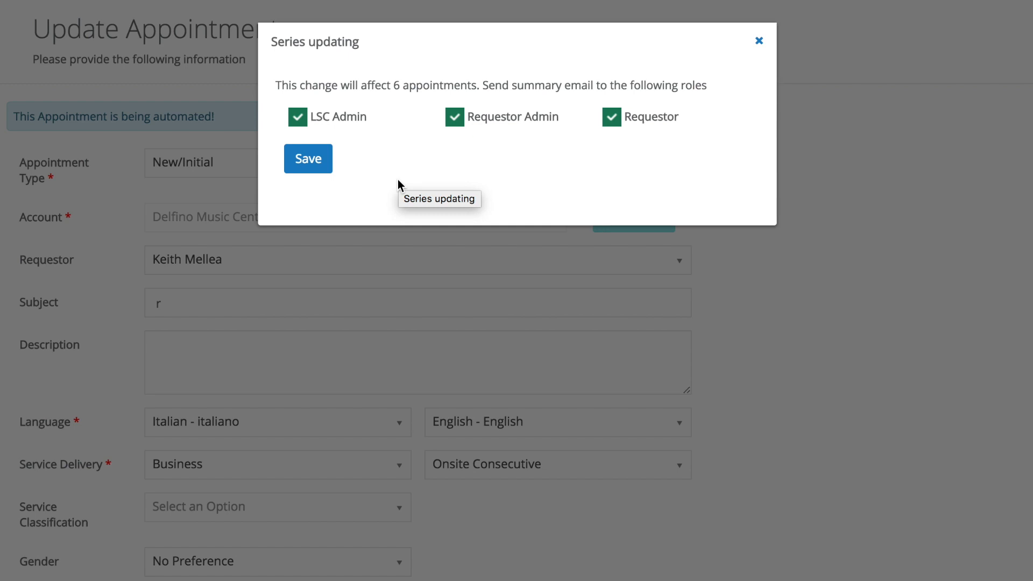
pyautogui.moveTo(401, 201)
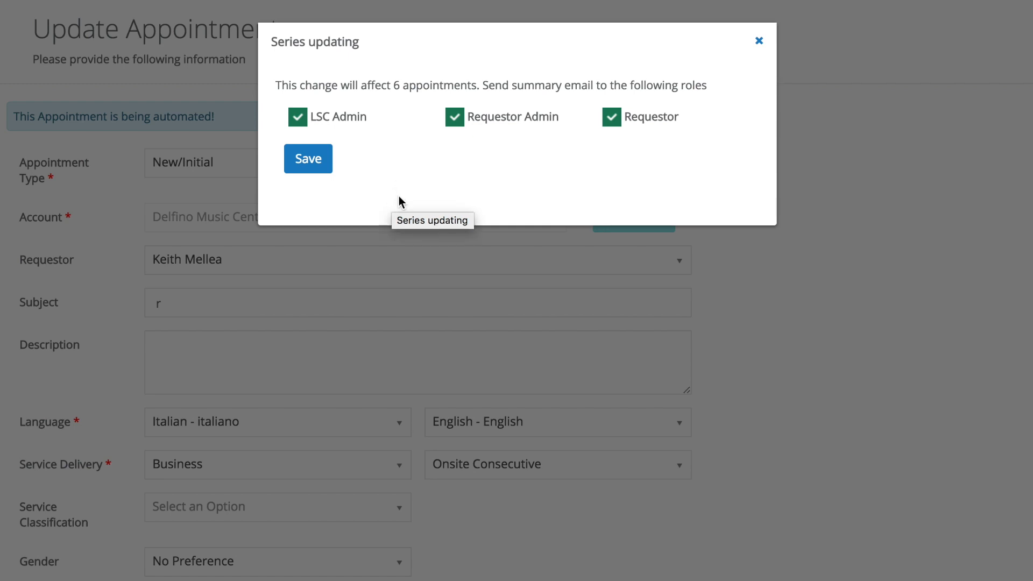
pyautogui.moveTo(402, 206)
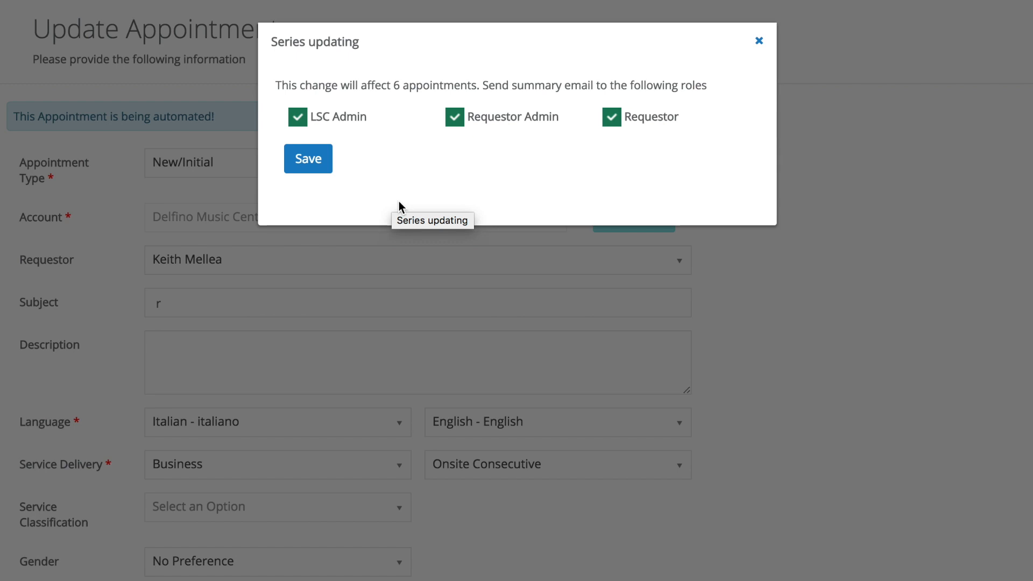
pyautogui.moveTo(400, 211)
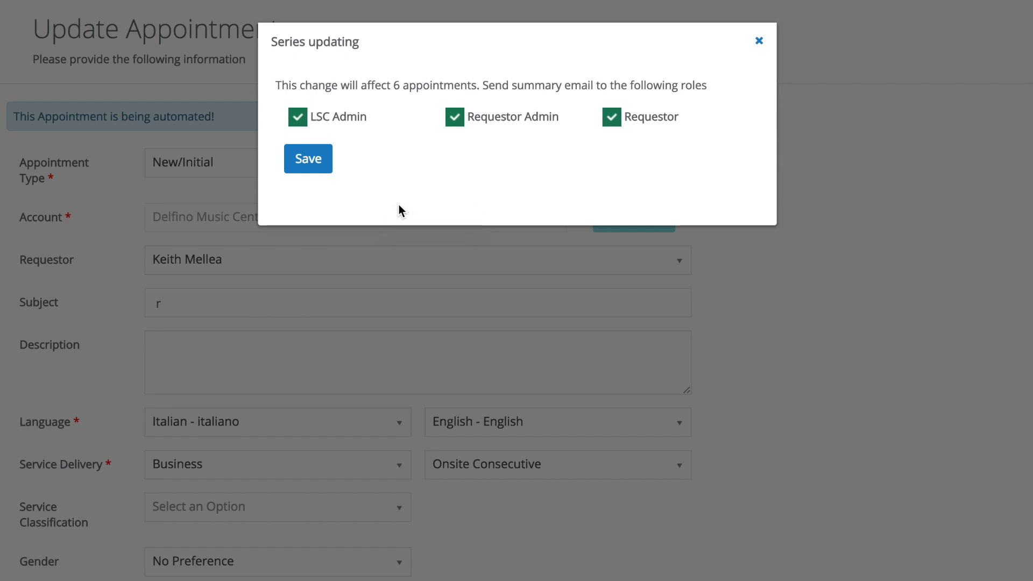
pyautogui.moveTo(398, 240)
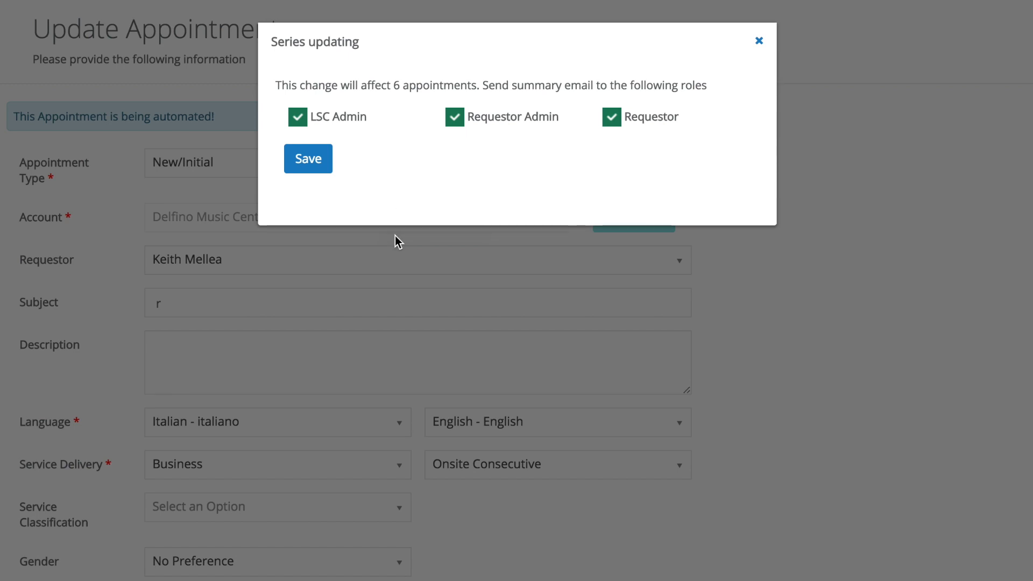
pyautogui.moveTo(397, 250)
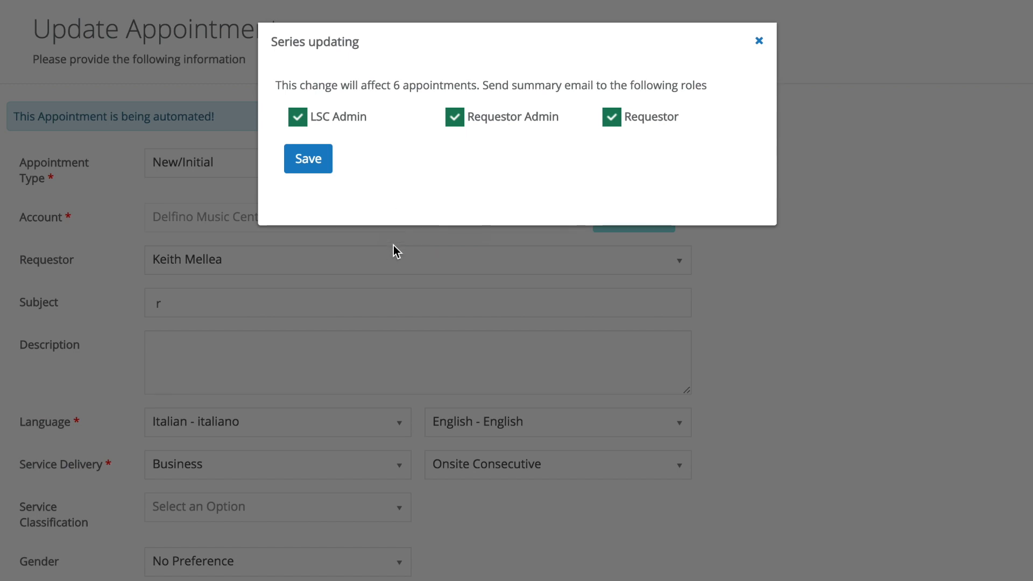
pyautogui.moveTo(440, 217)
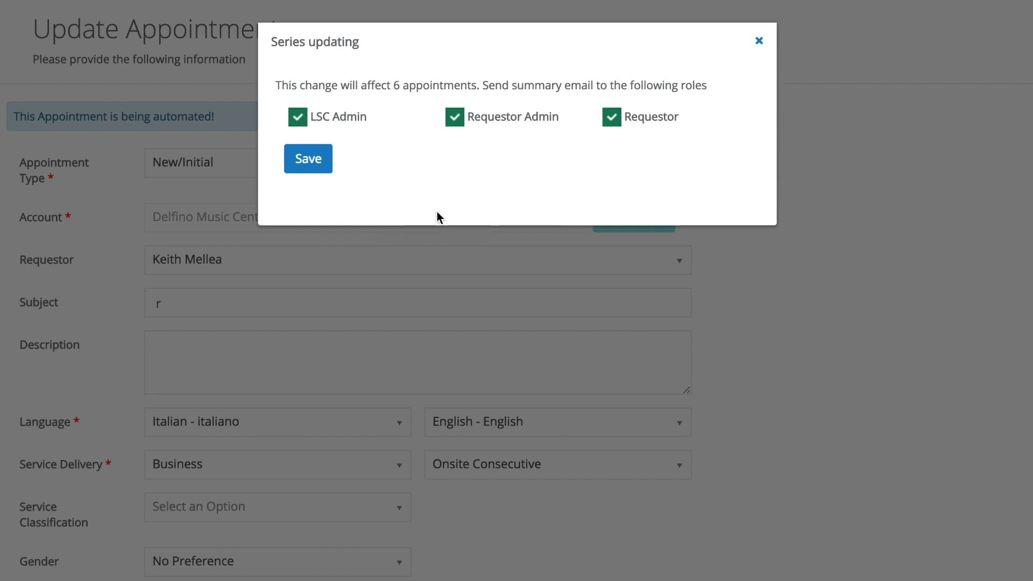
pyautogui.moveTo(418, 450)
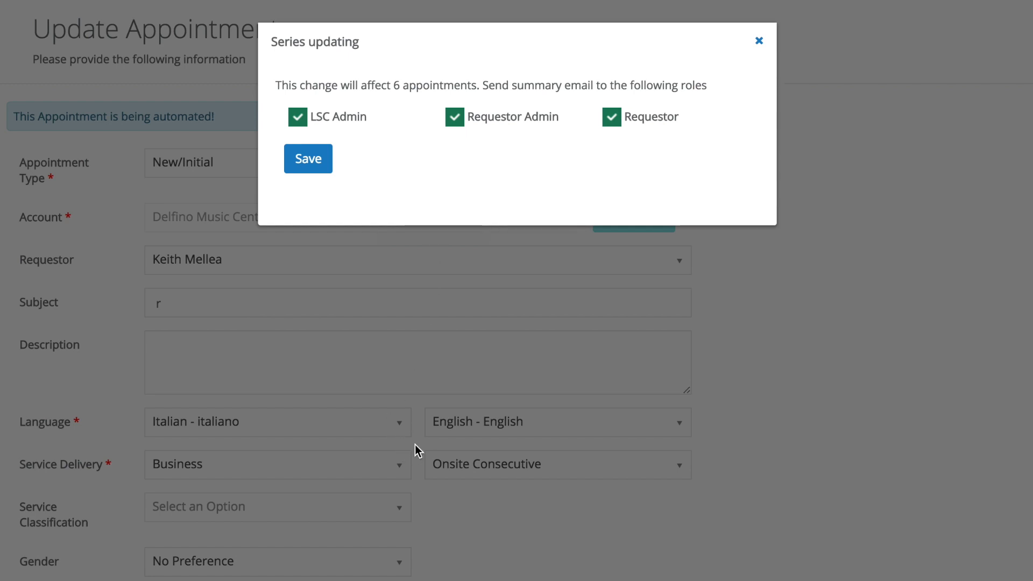
pyautogui.moveTo(358, 193)
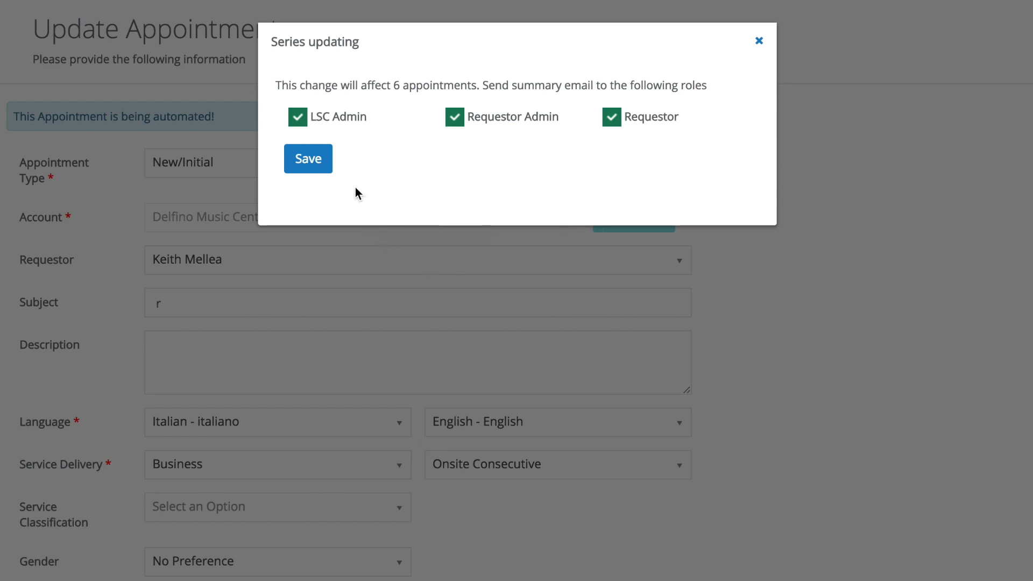
# Save the six-appointment series change, emailing LSC Admin, Requestor Admin and Requestor
pyautogui.click(307, 159)
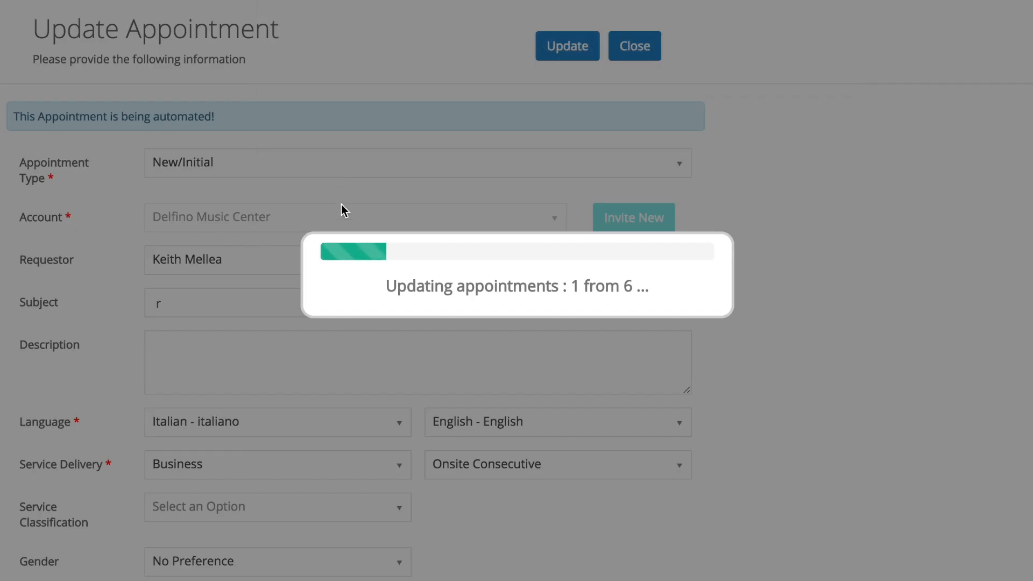
pyautogui.moveTo(343, 230)
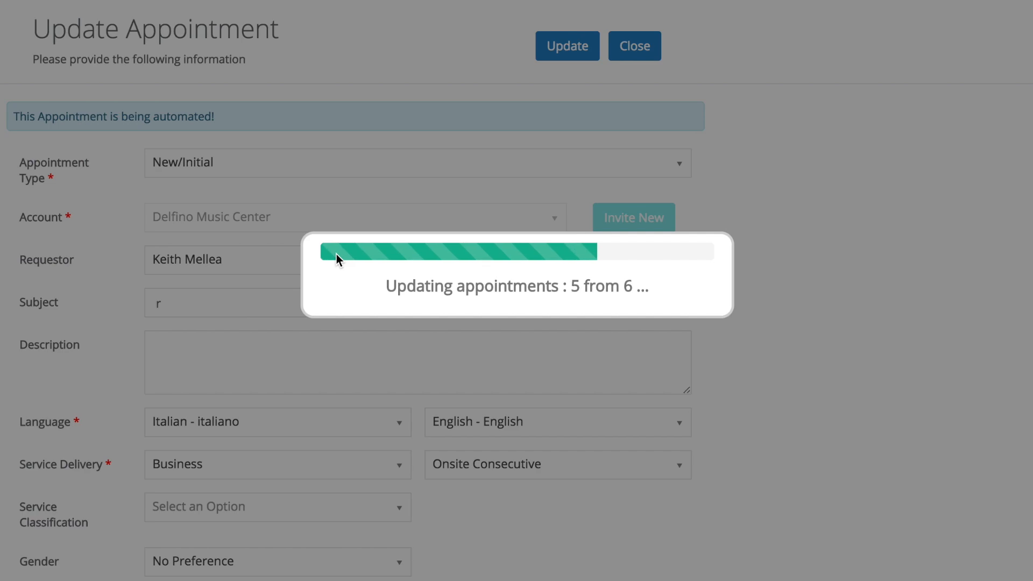
# Let all six series appointments finish updating, then review 26780099 at 6:00–8:00 pm
pyautogui.click(567, 45)
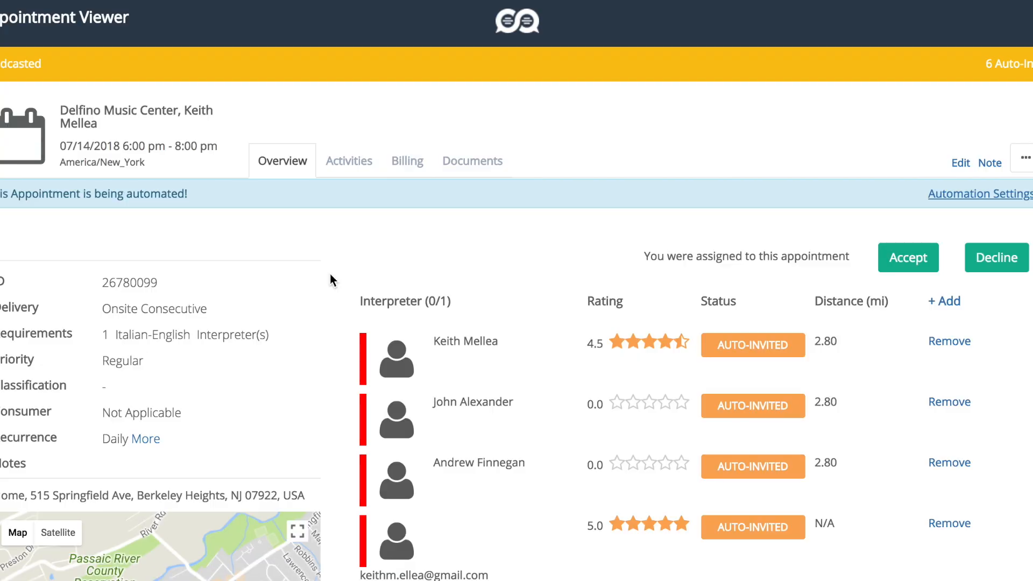
pyautogui.scroll(-3)
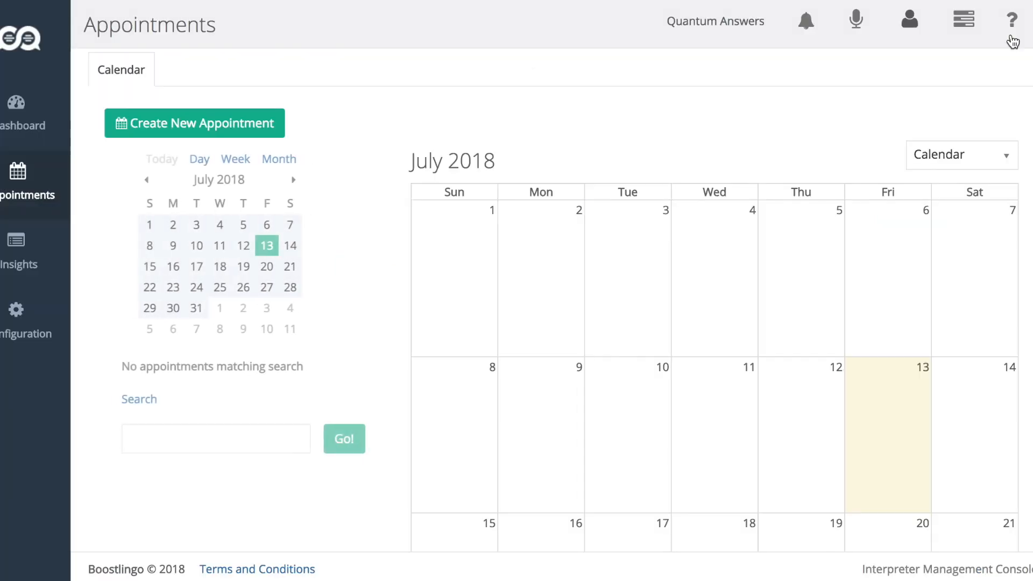
# Check the dashboard's six Broadcasted July 14–19 appointments, return to the calendar, then open Configuration
pyautogui.click(23, 108)
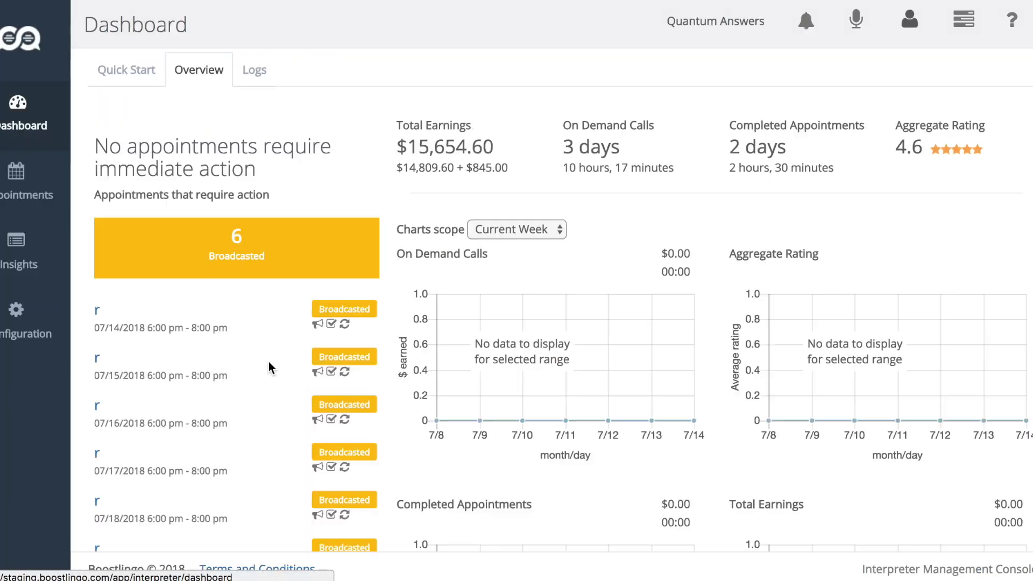
pyautogui.scroll(-3)
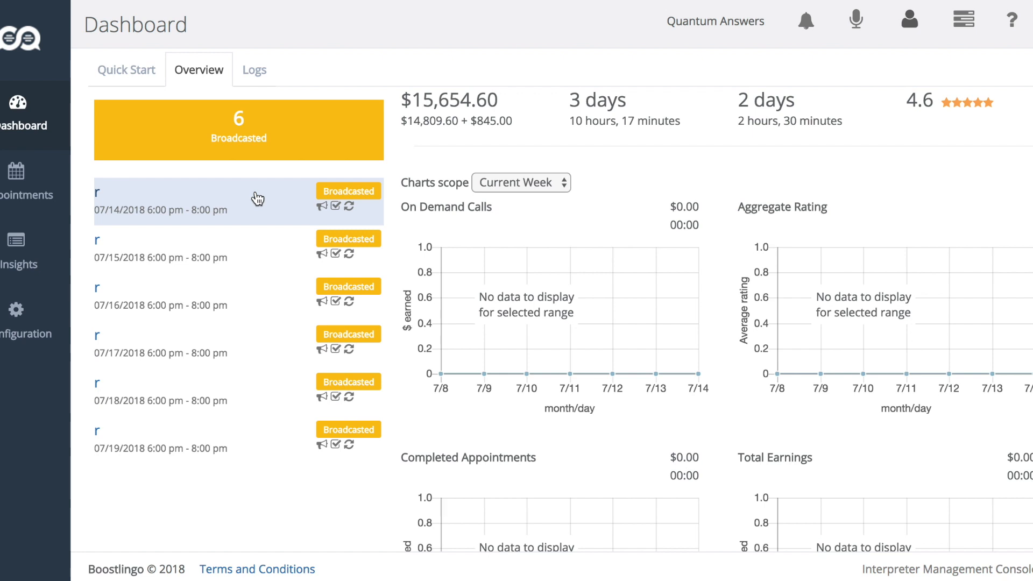
pyautogui.moveTo(263, 458)
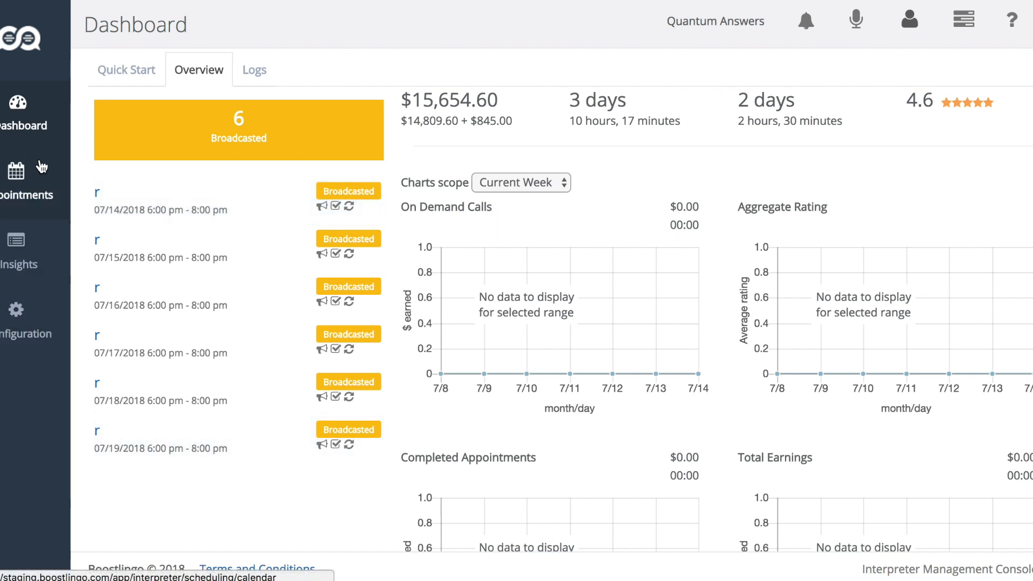
pyautogui.click(26, 182)
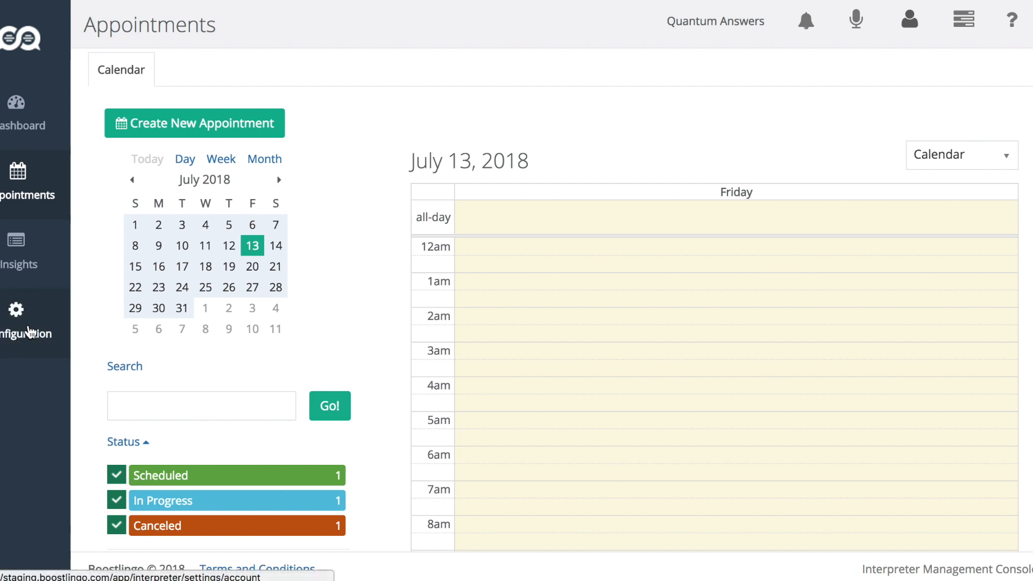
pyautogui.click(26, 316)
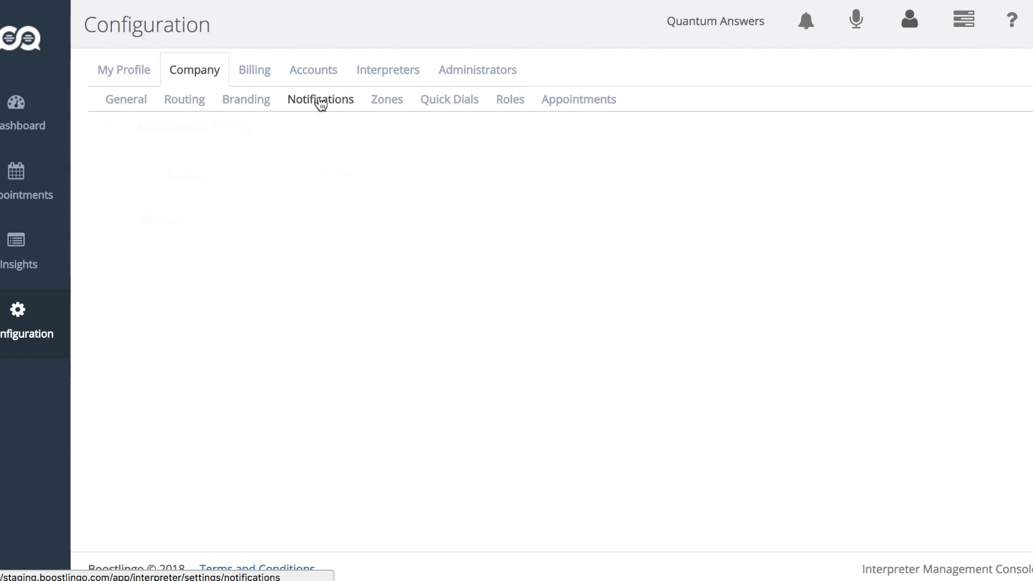
# Review the company notification list and close the Appointment Changed, Opportunity Lost settings
pyautogui.click(320, 100)
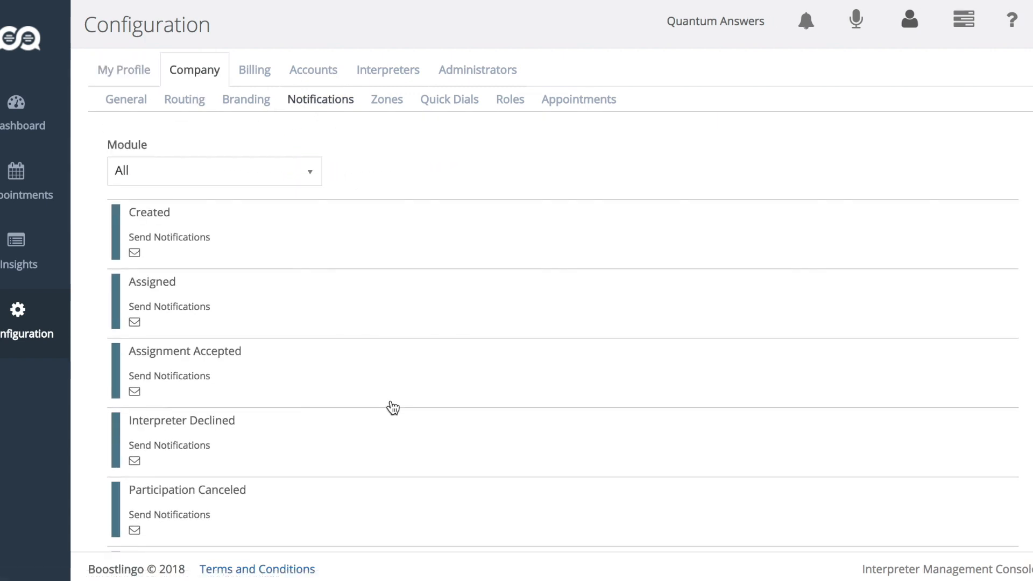
pyautogui.scroll(-3)
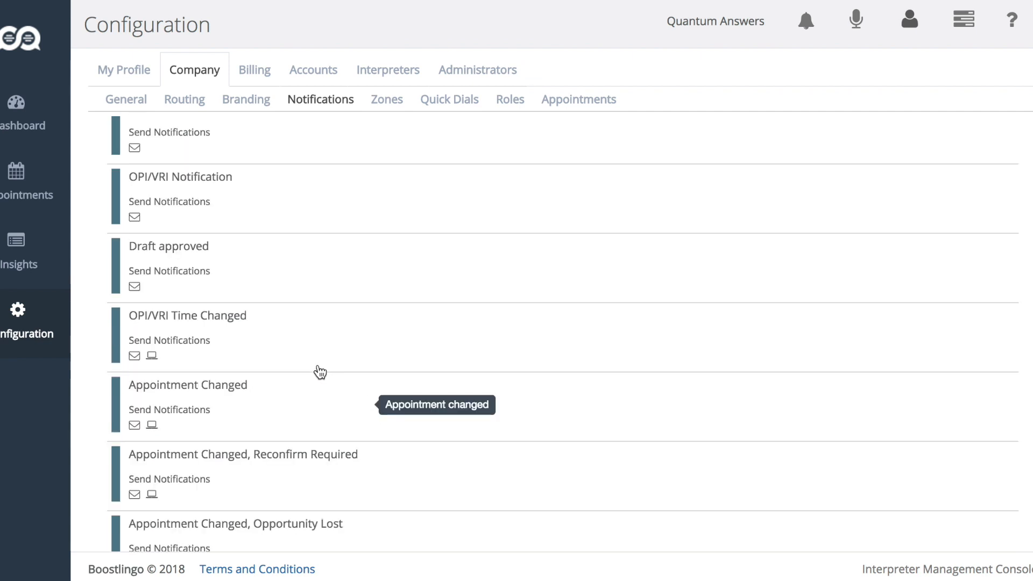
pyautogui.scroll(-3)
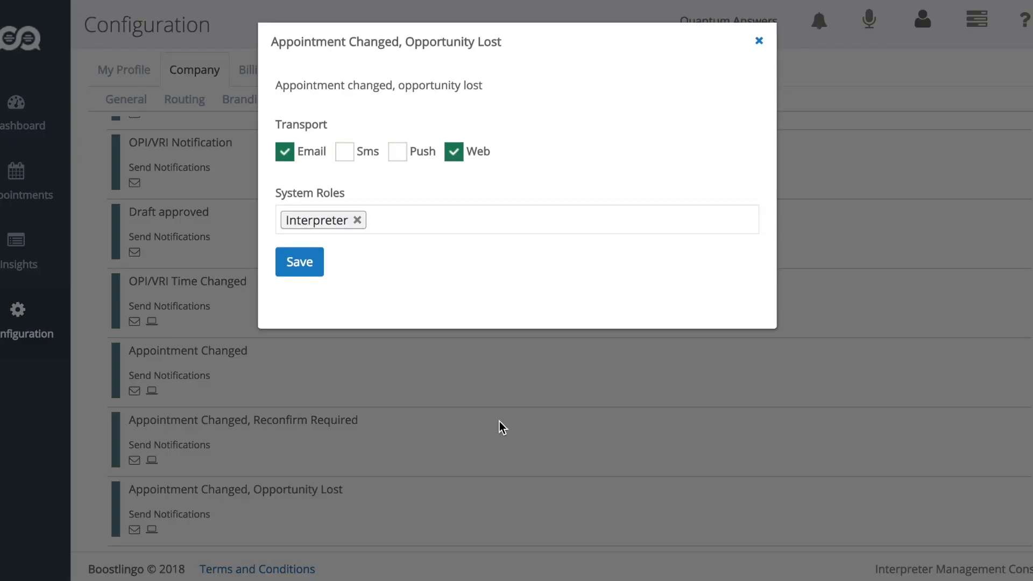
pyautogui.click(758, 40)
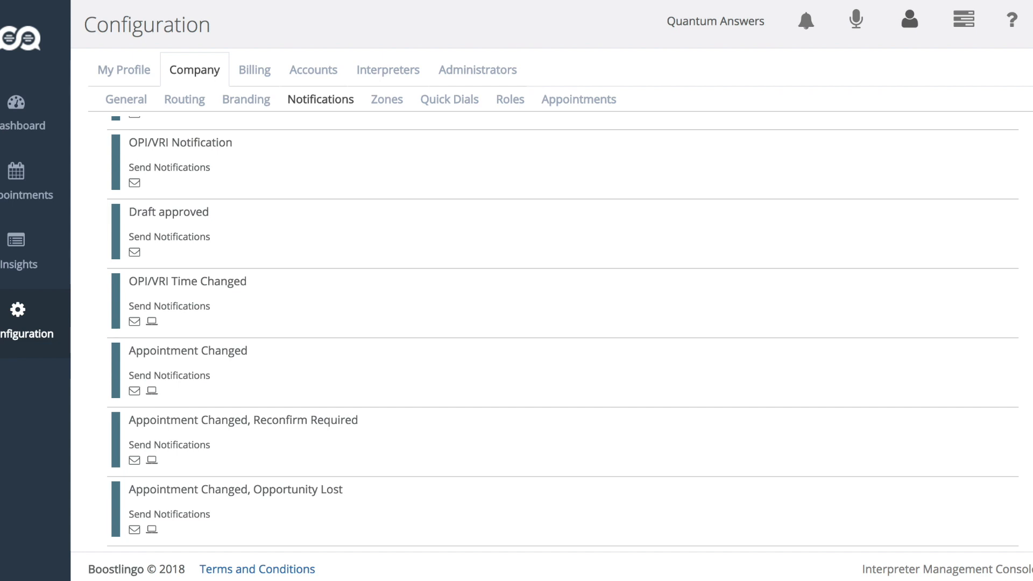
pyautogui.moveTo(335, 505)
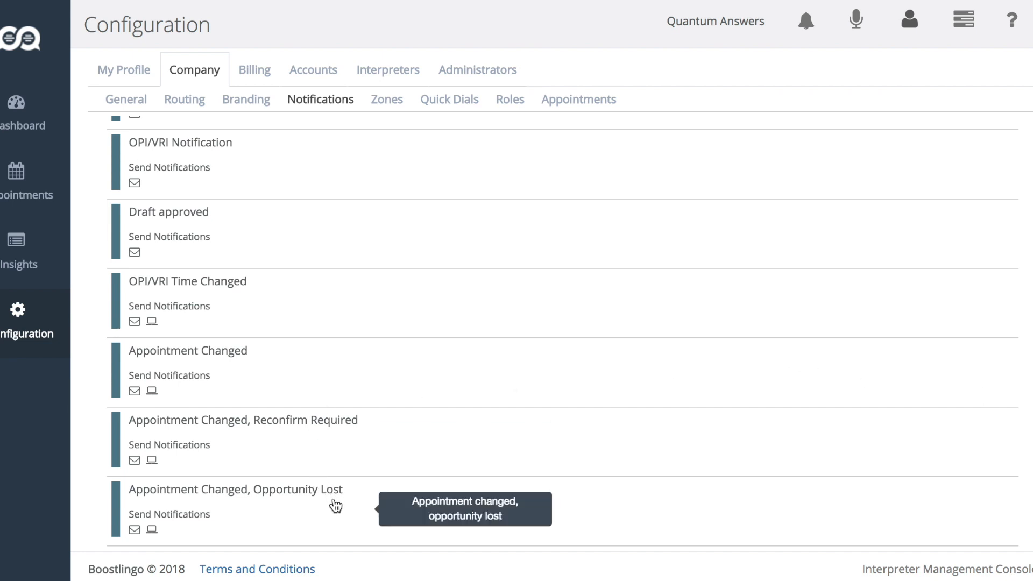
pyautogui.moveTo(336, 504)
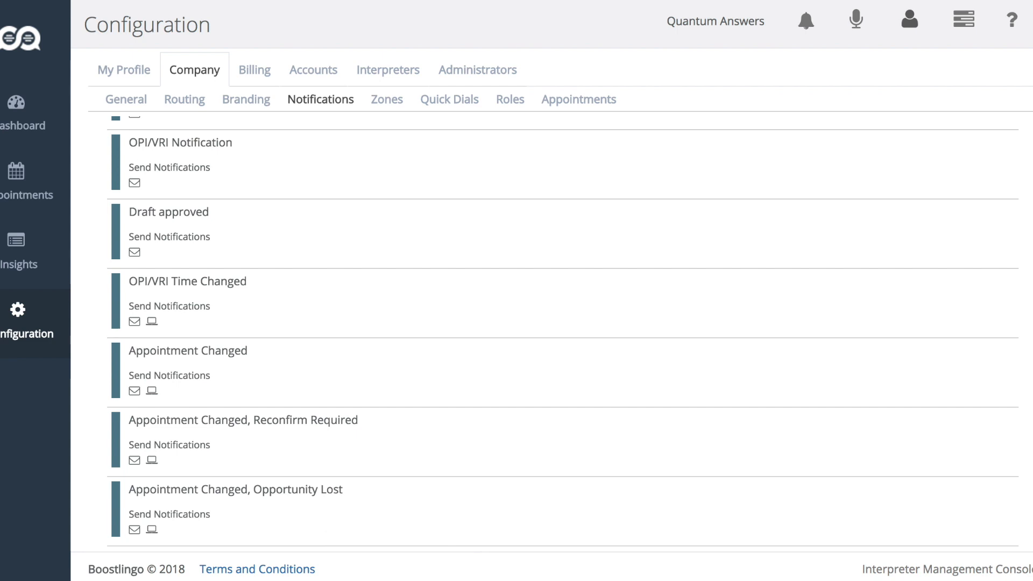
pyautogui.moveTo(748, 500)
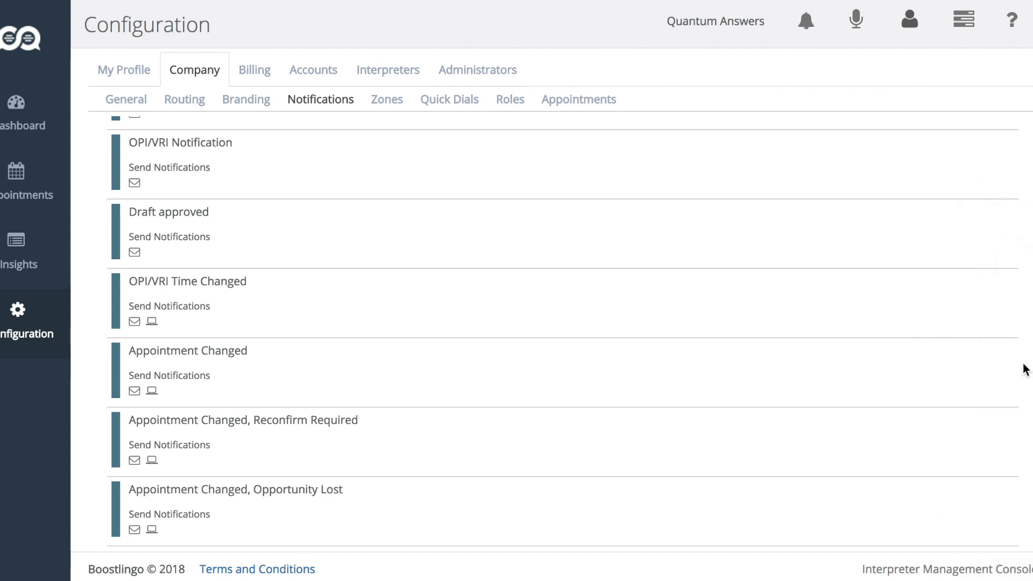
pyautogui.moveTo(1025, 369)
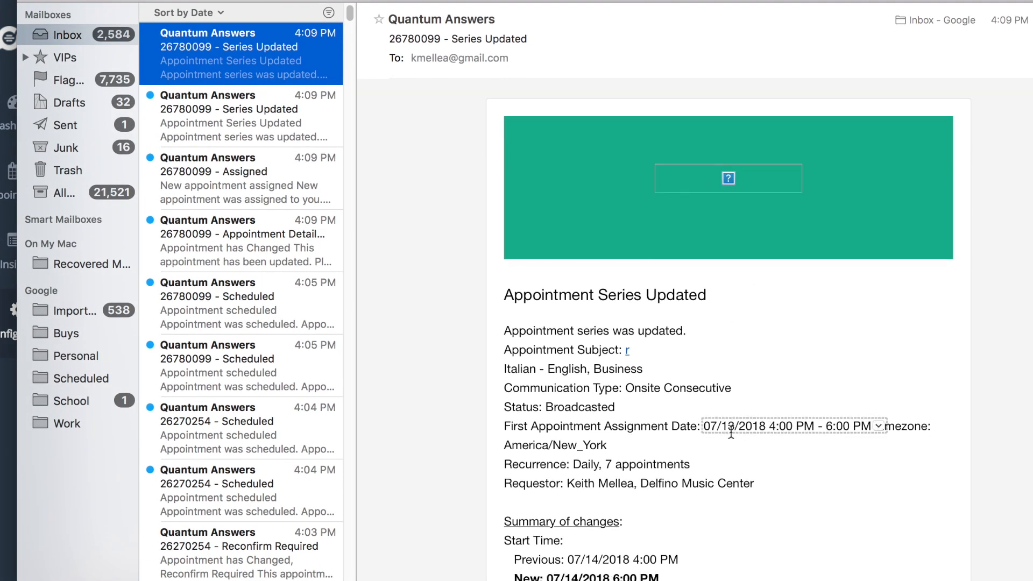
# Scroll the Series Updated email, then open the other 26780099 Series Updated message
pyautogui.scroll(-3)
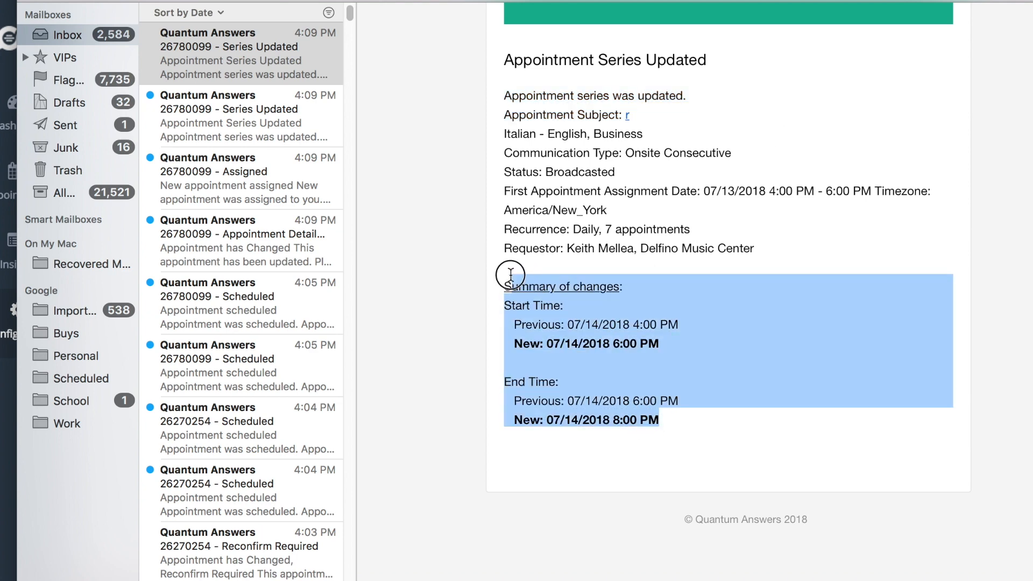
pyautogui.click(231, 116)
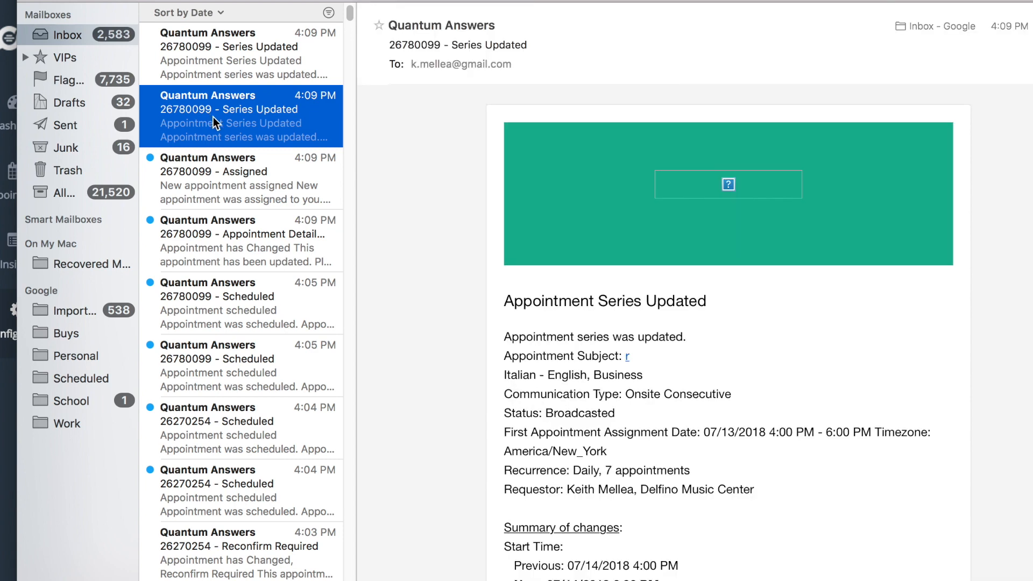
pyautogui.moveTo(598, 323)
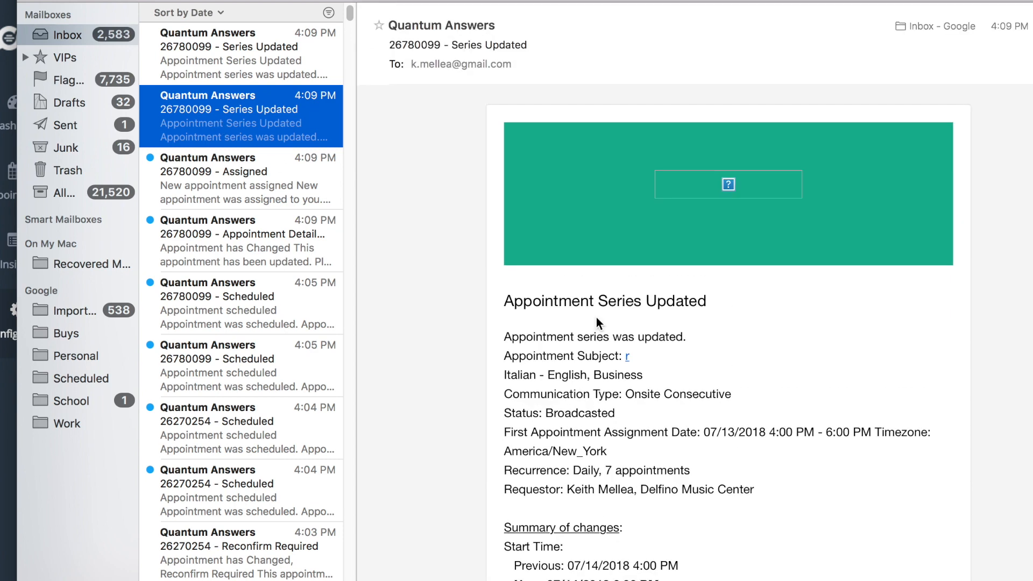